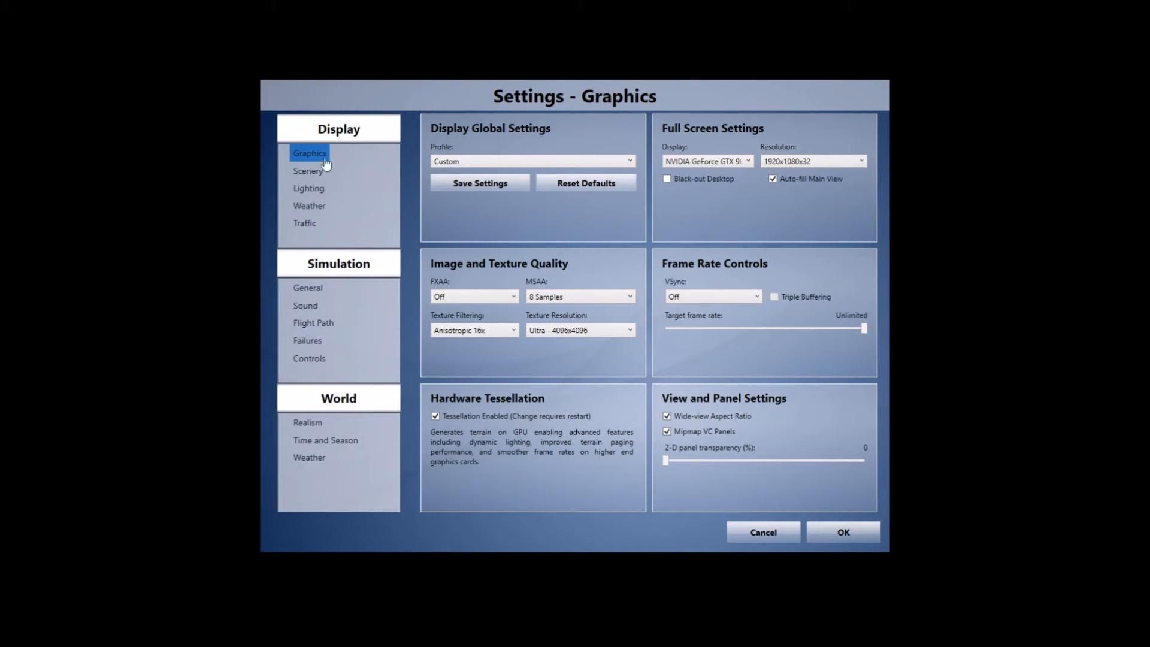
mouse_move(315, 176)
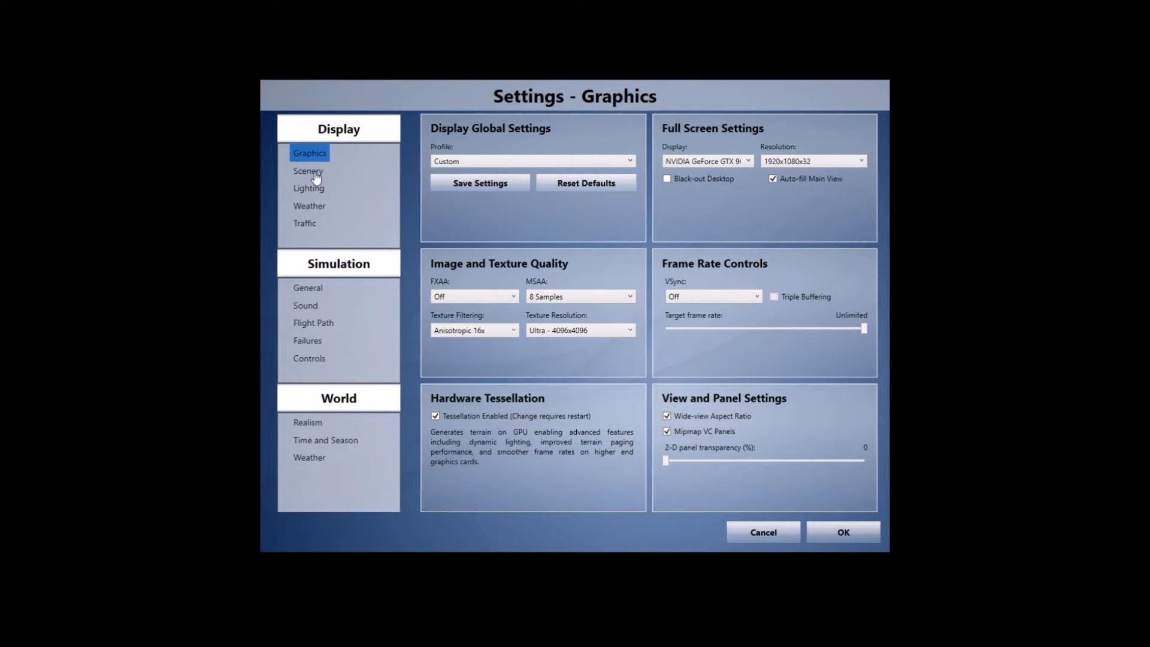
mouse_move(312, 233)
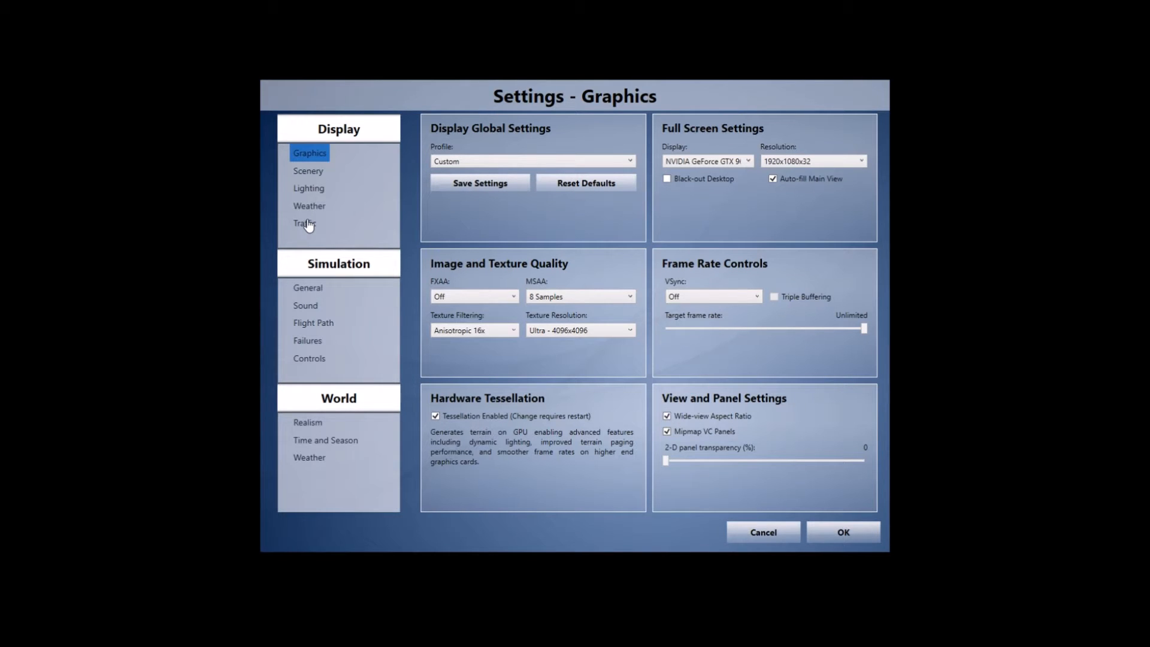
mouse_move(781, 139)
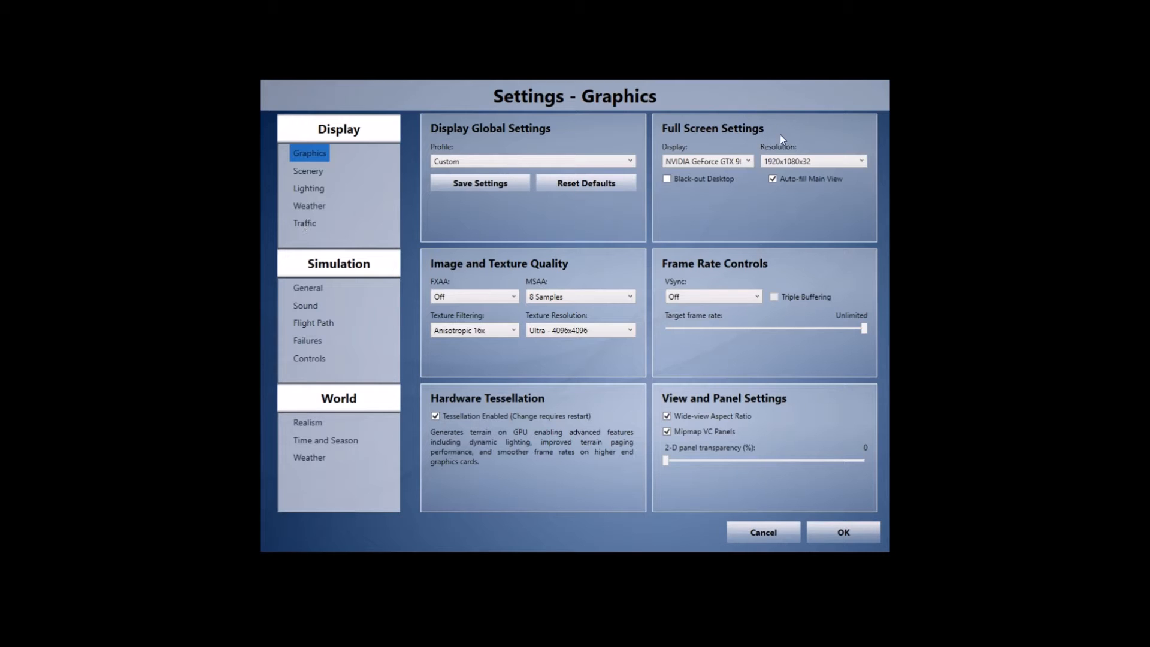
mouse_move(708, 161)
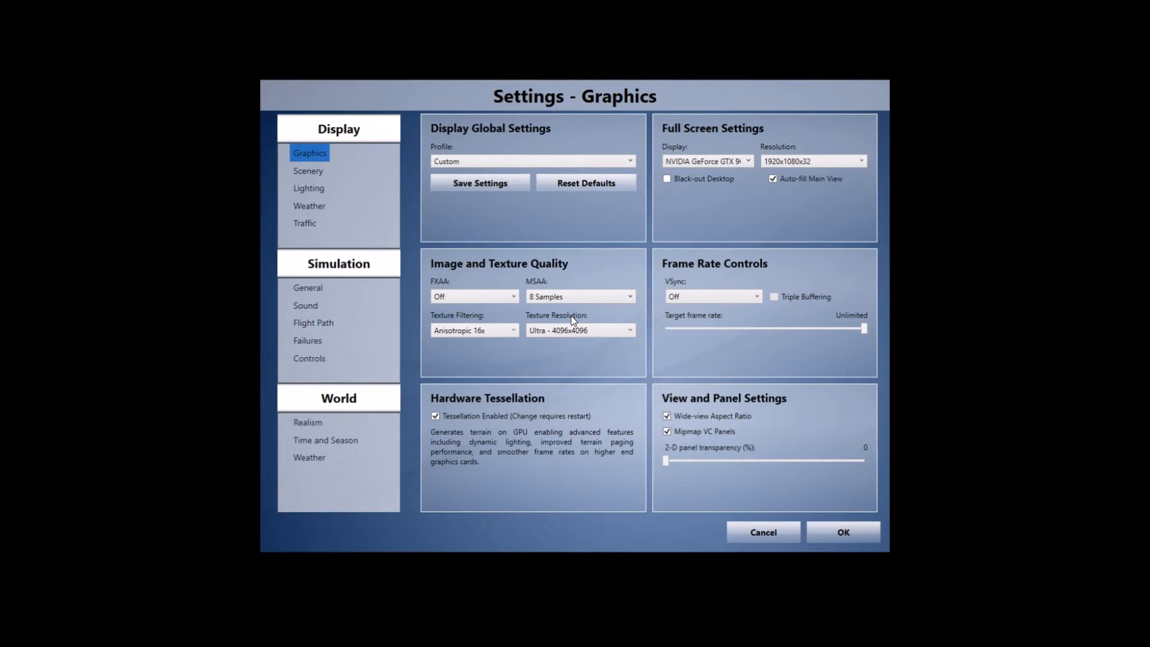
mouse_move(474, 331)
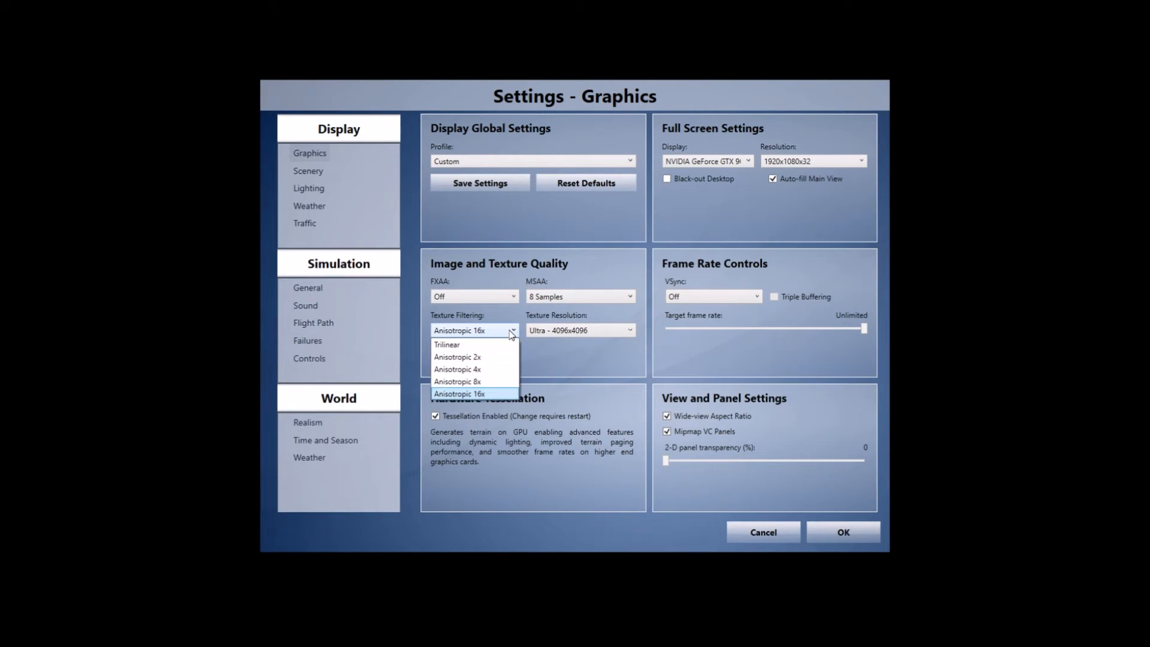
mouse_move(491, 357)
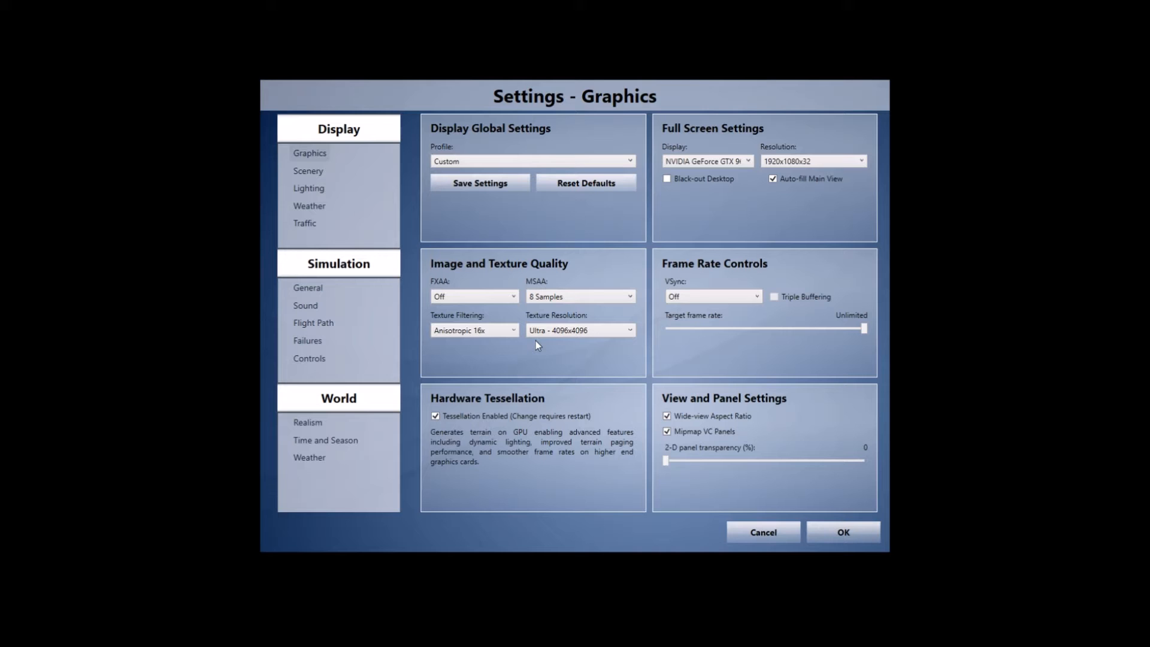
- Keep texture resolution at Ultra in the graphics options, then show the Scenery settings page
left_click(580, 329)
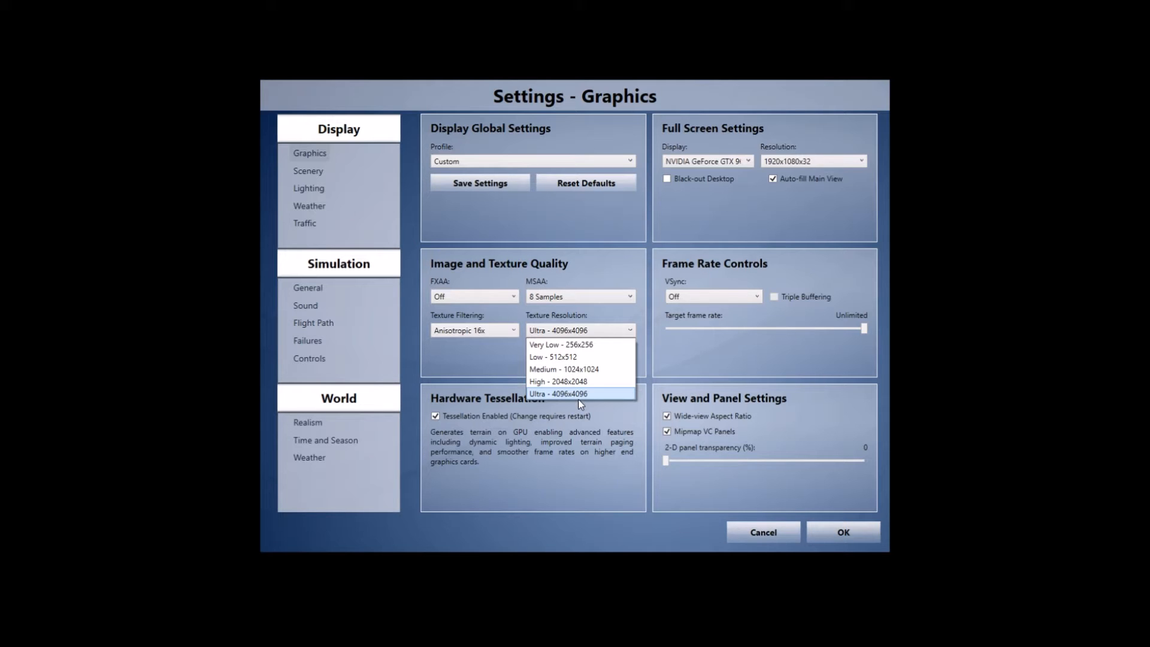
left_click(580, 395)
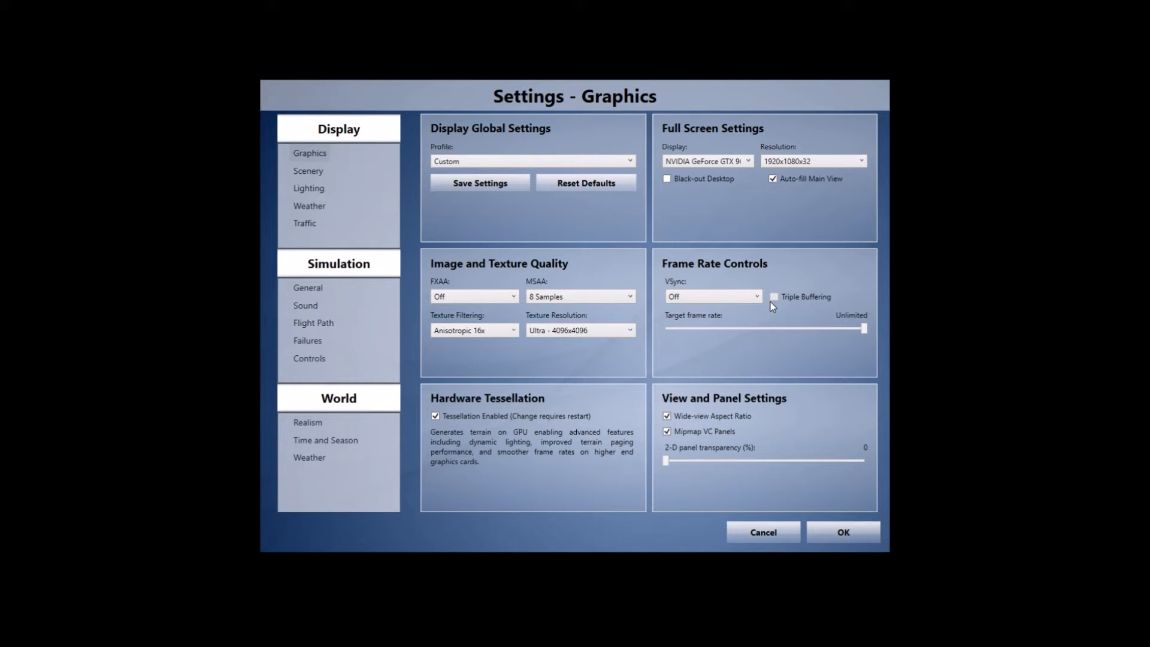
mouse_move(886, 325)
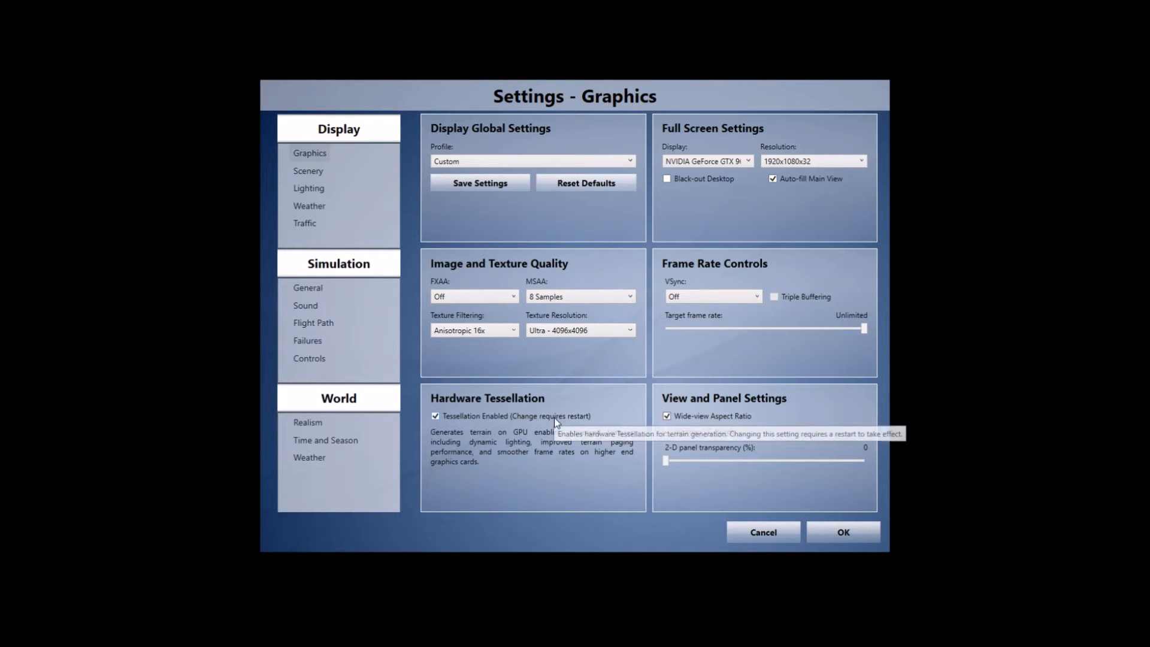
left_click(668, 432)
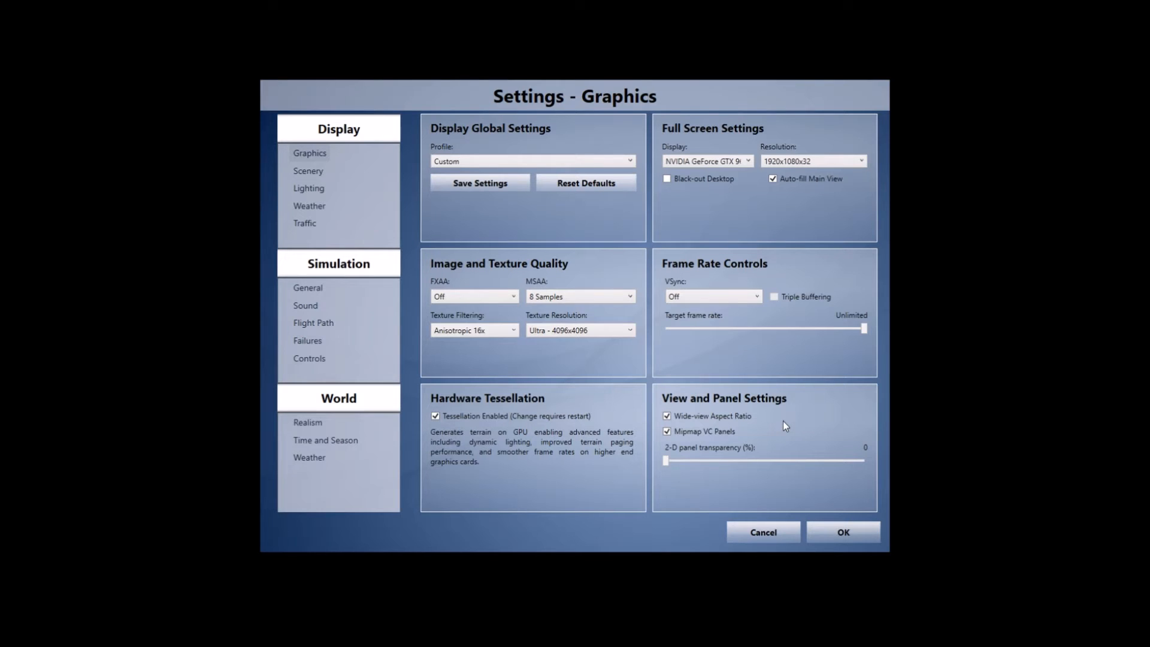
mouse_move(710, 416)
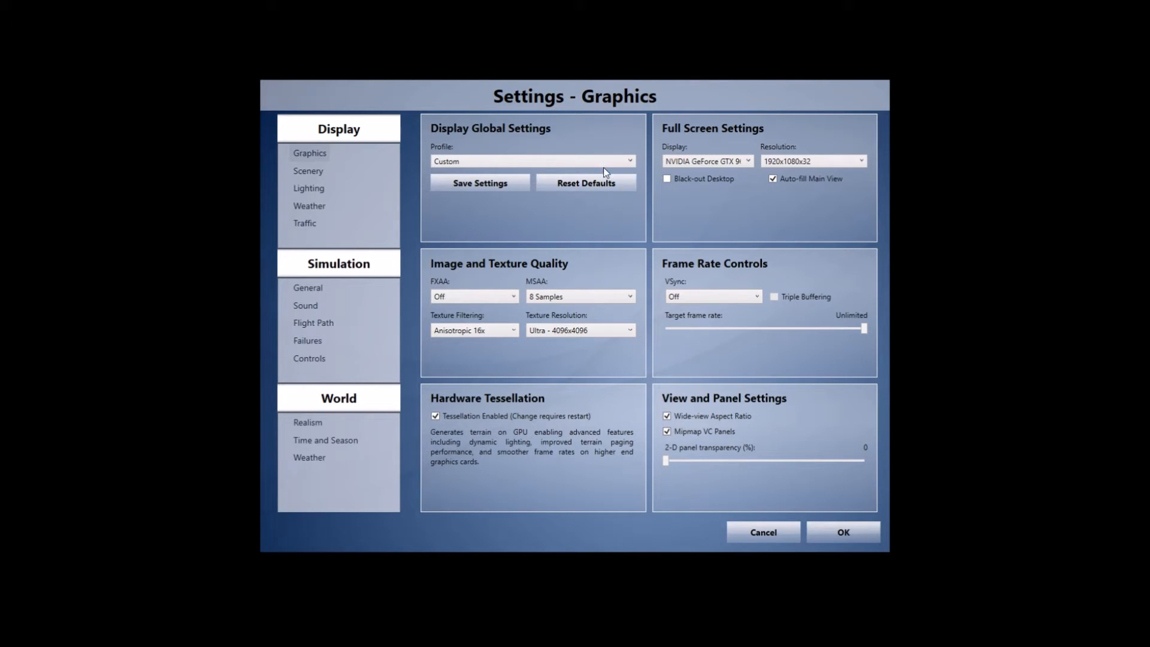
left_click(308, 170)
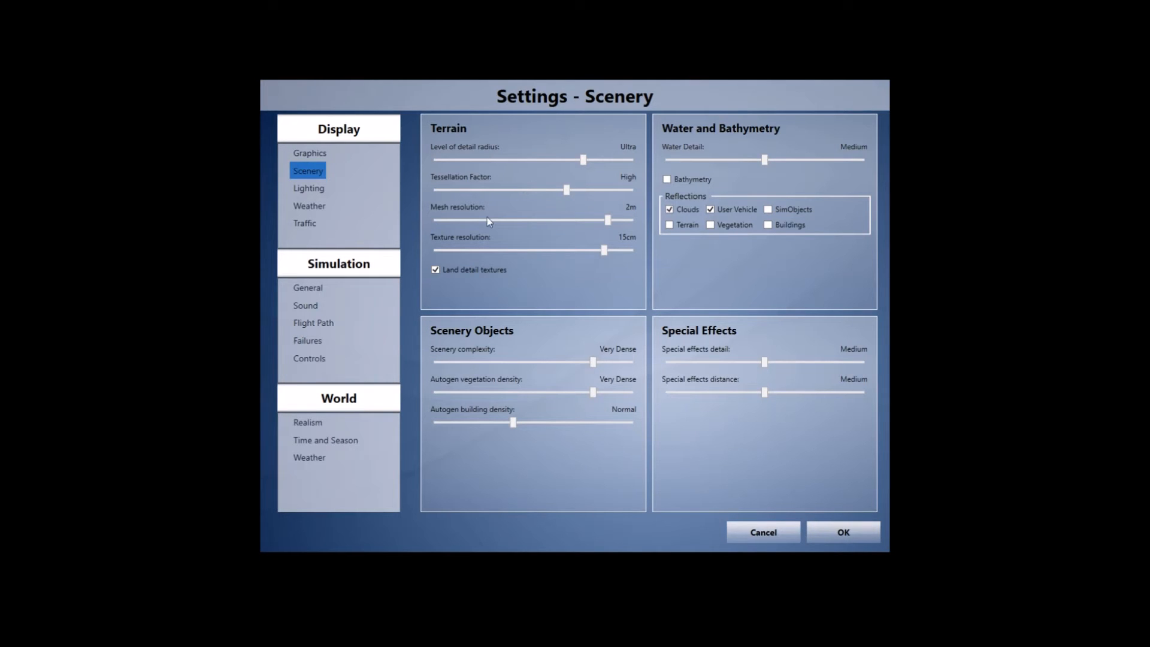
mouse_move(644, 212)
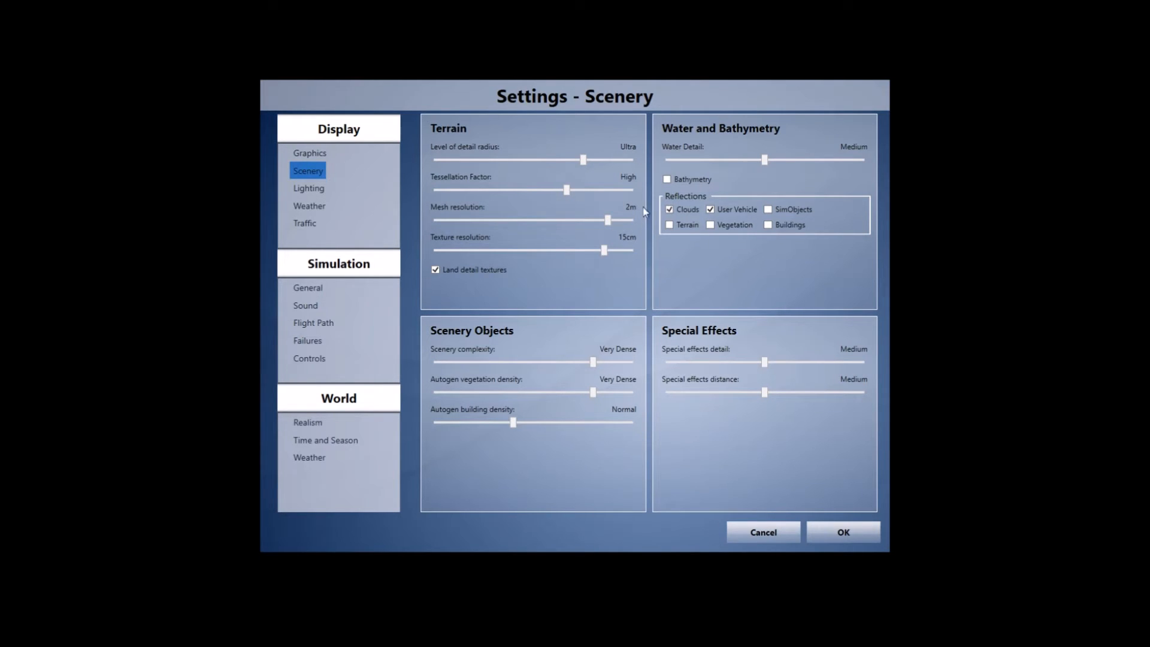
mouse_move(634, 241)
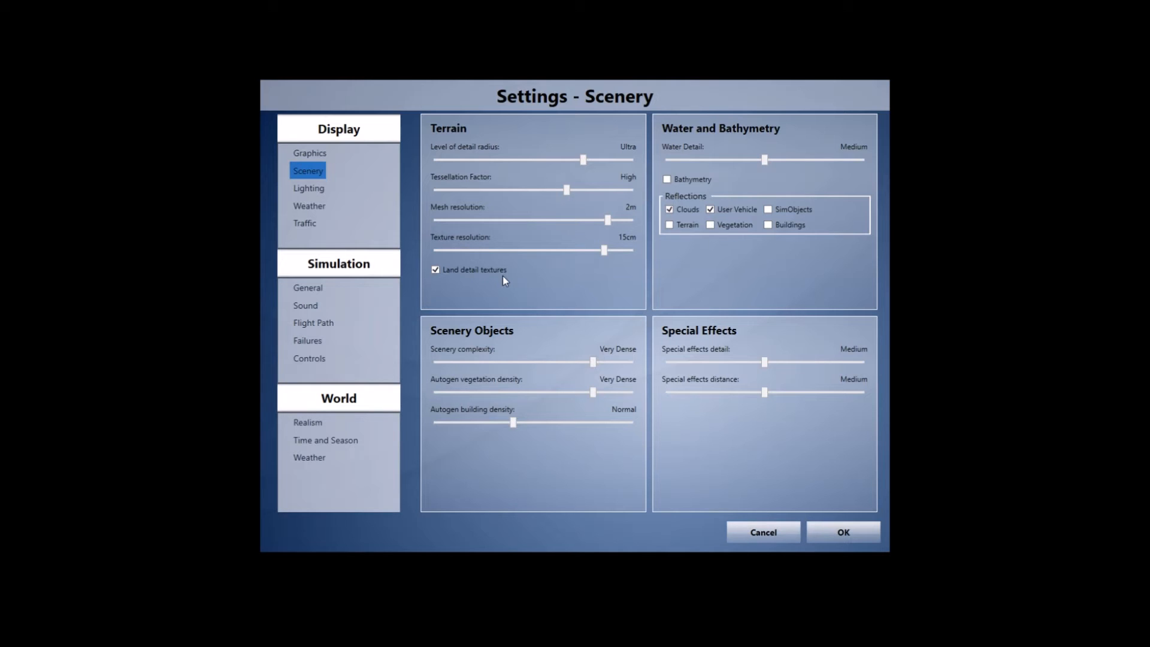
mouse_move(687, 97)
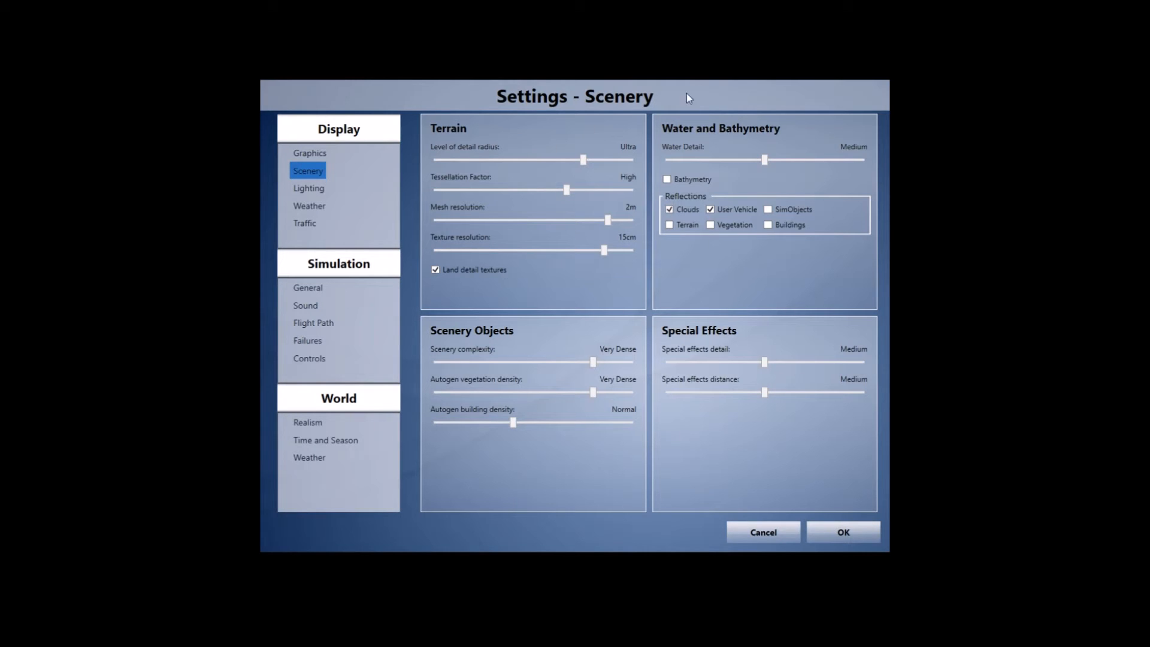
mouse_move(760, 144)
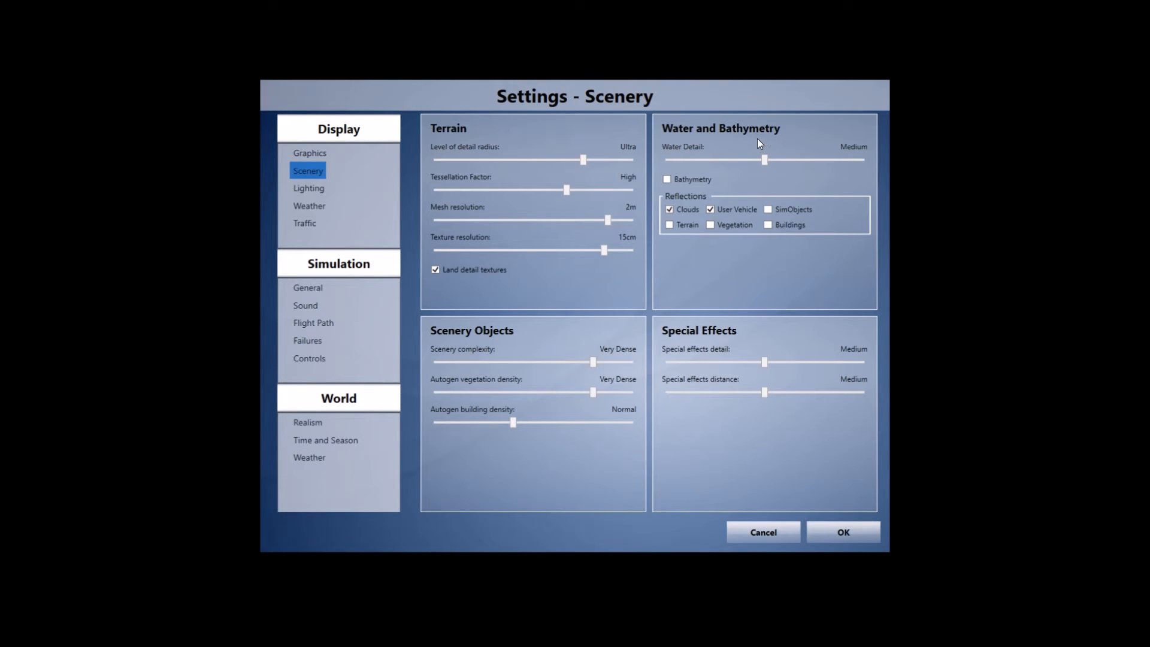
mouse_move(690, 183)
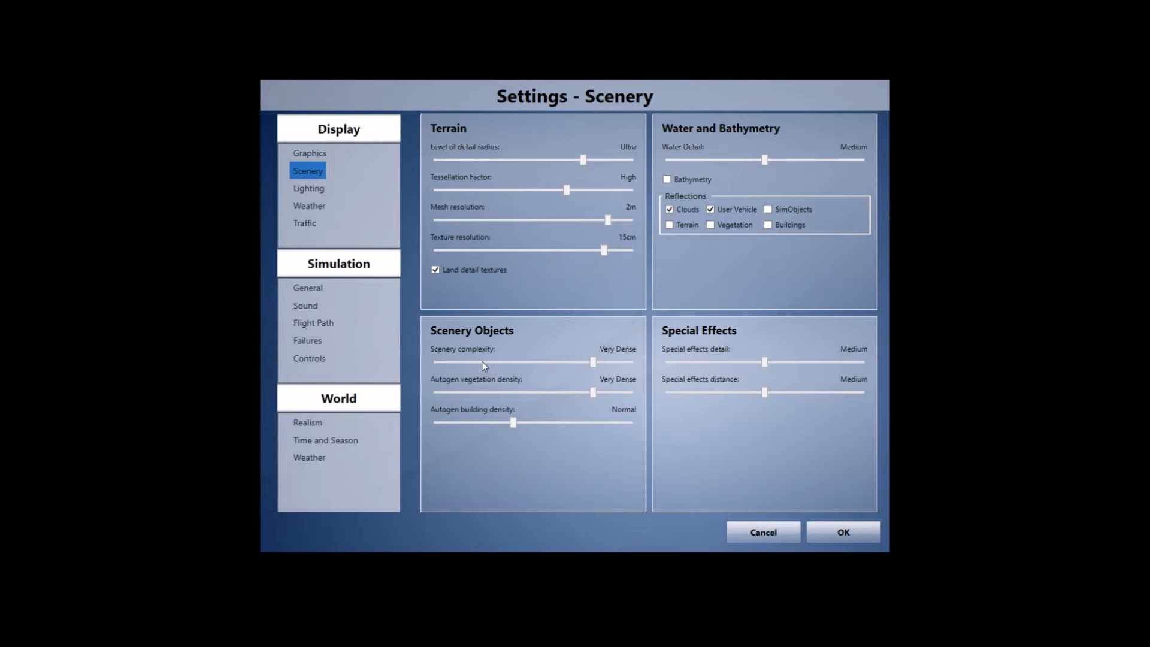
mouse_move(514, 404)
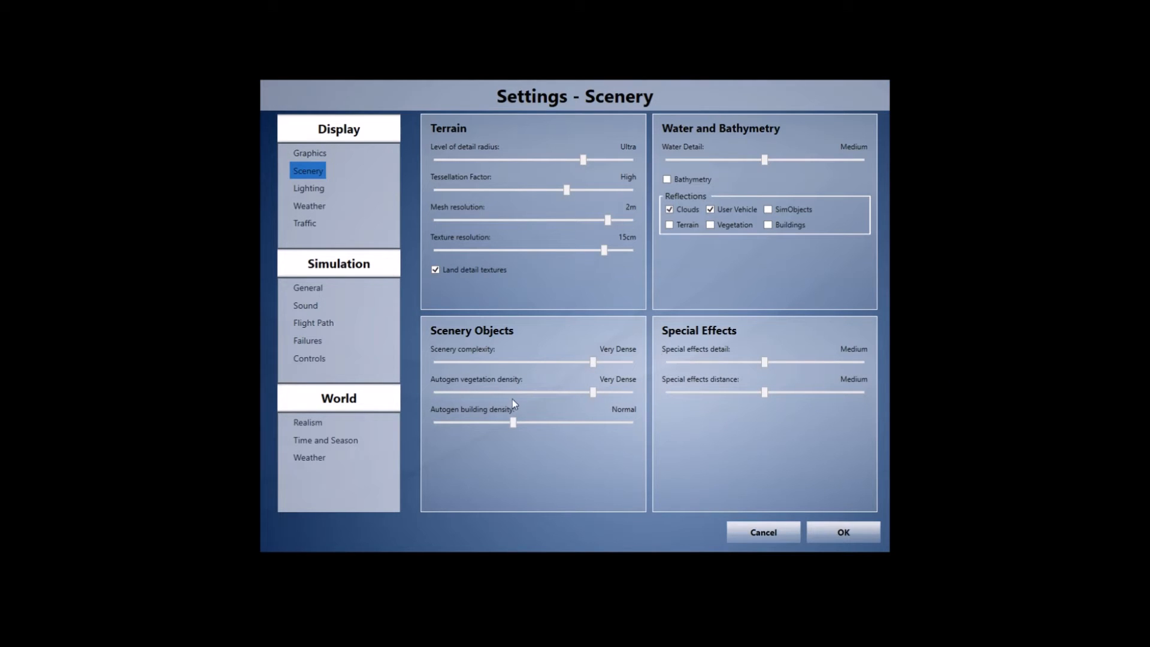
mouse_move(616, 394)
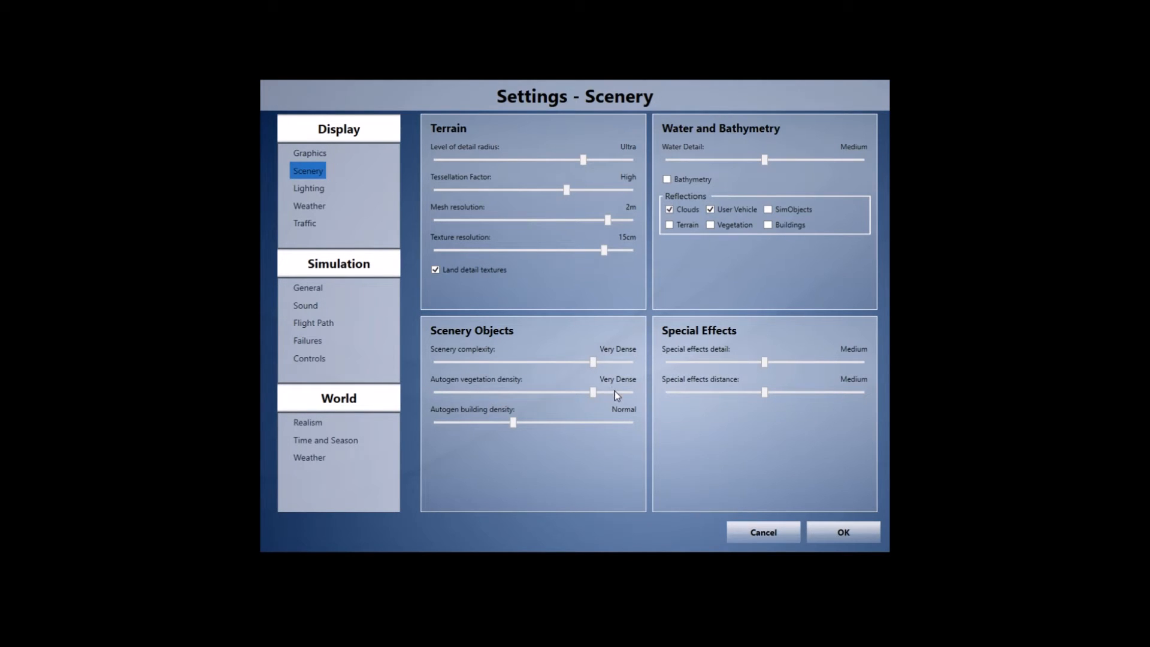
mouse_move(515, 441)
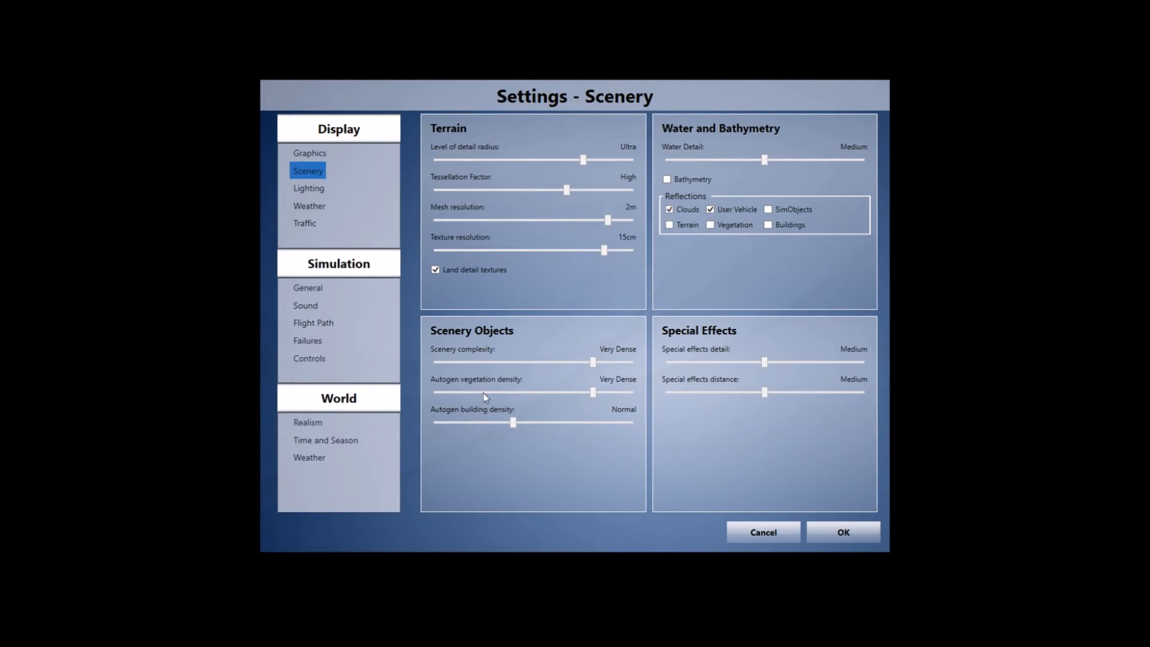
mouse_move(490, 397)
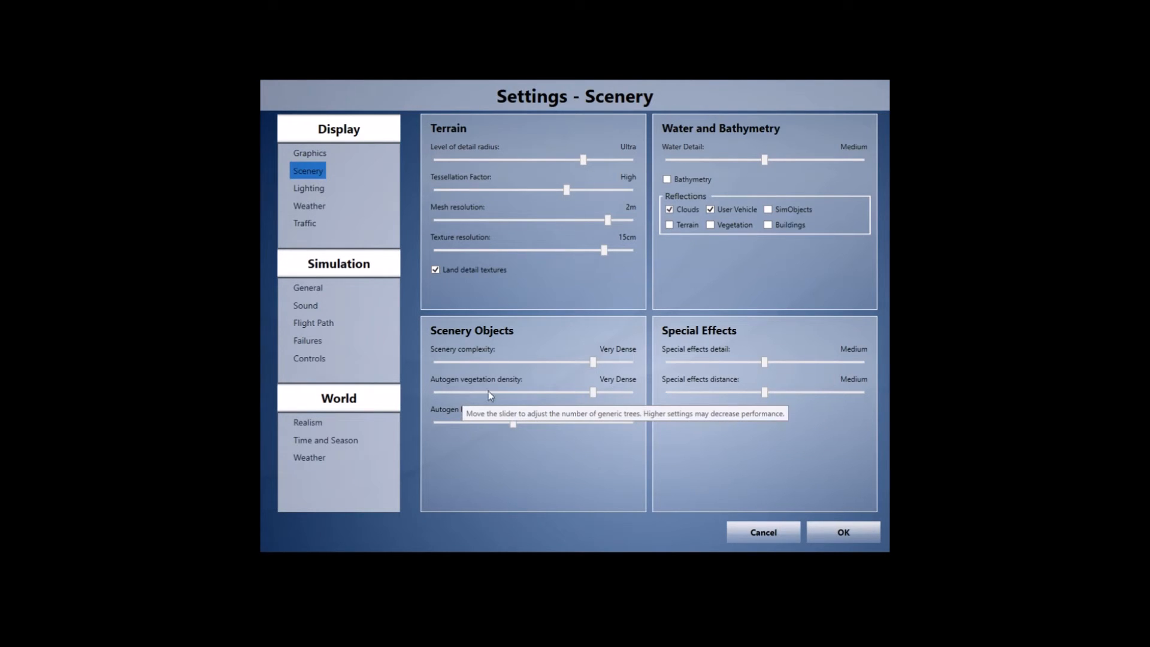
mouse_move(588, 397)
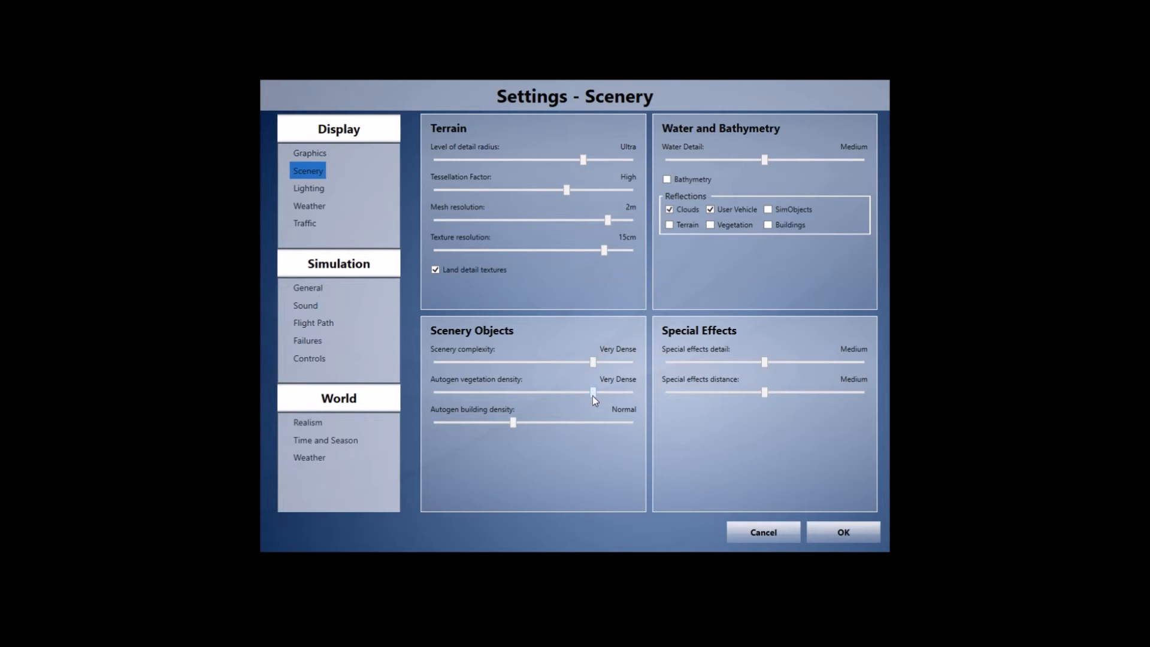
left_click_drag(595, 392, 554, 392)
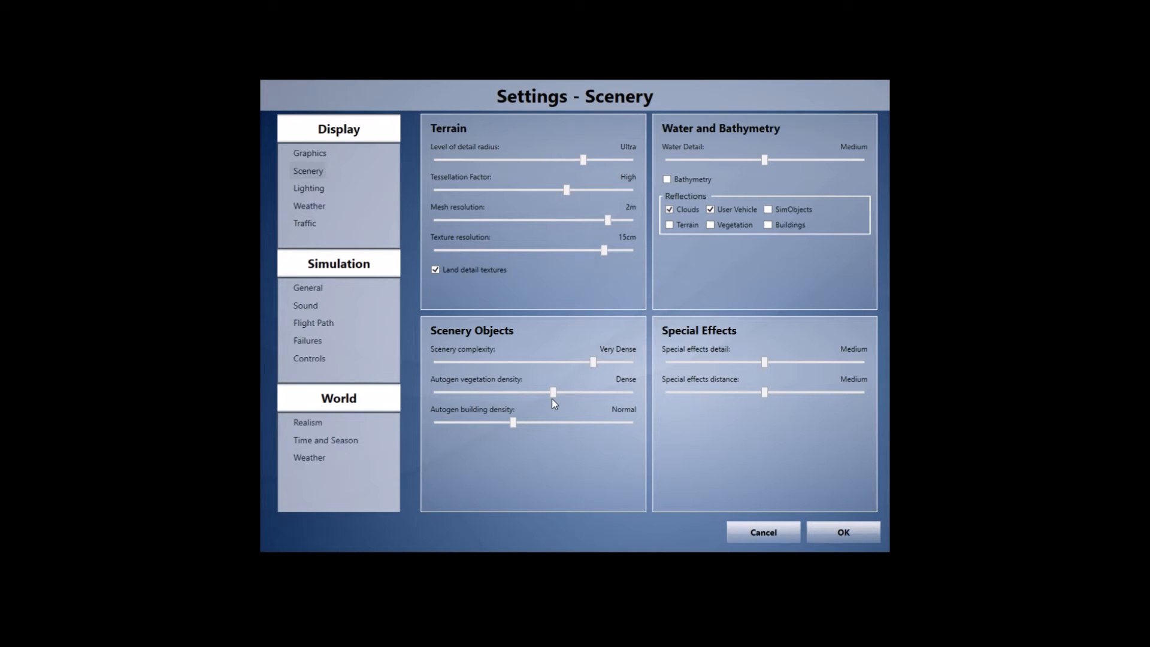
mouse_move(580, 401)
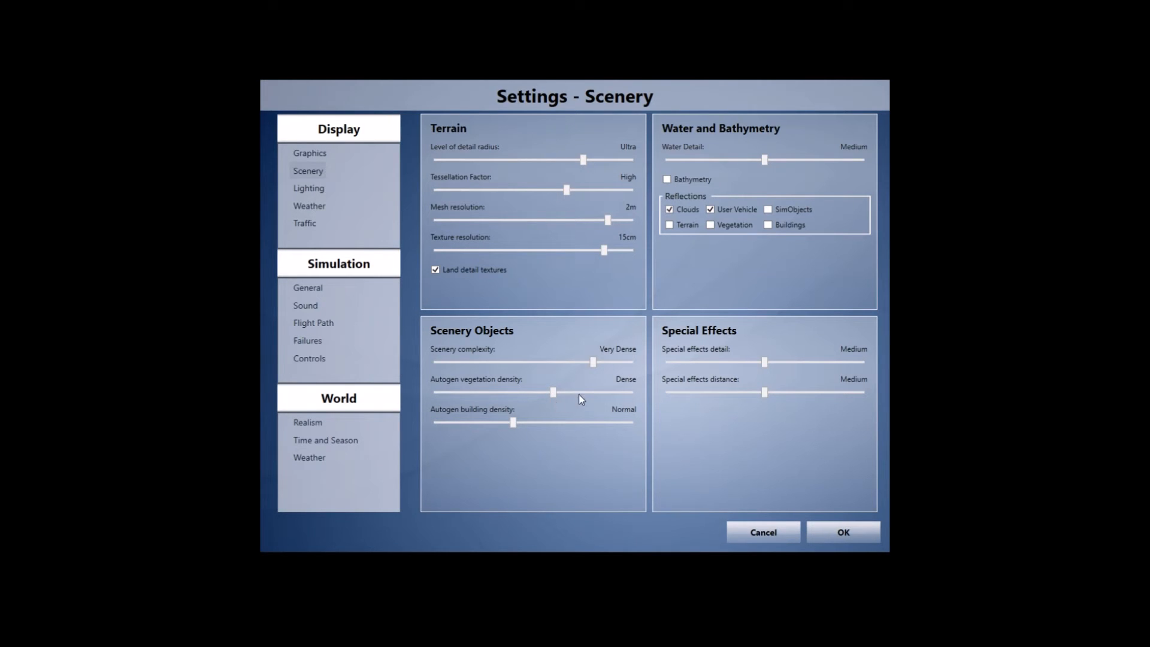
left_click_drag(552, 393, 592, 393)
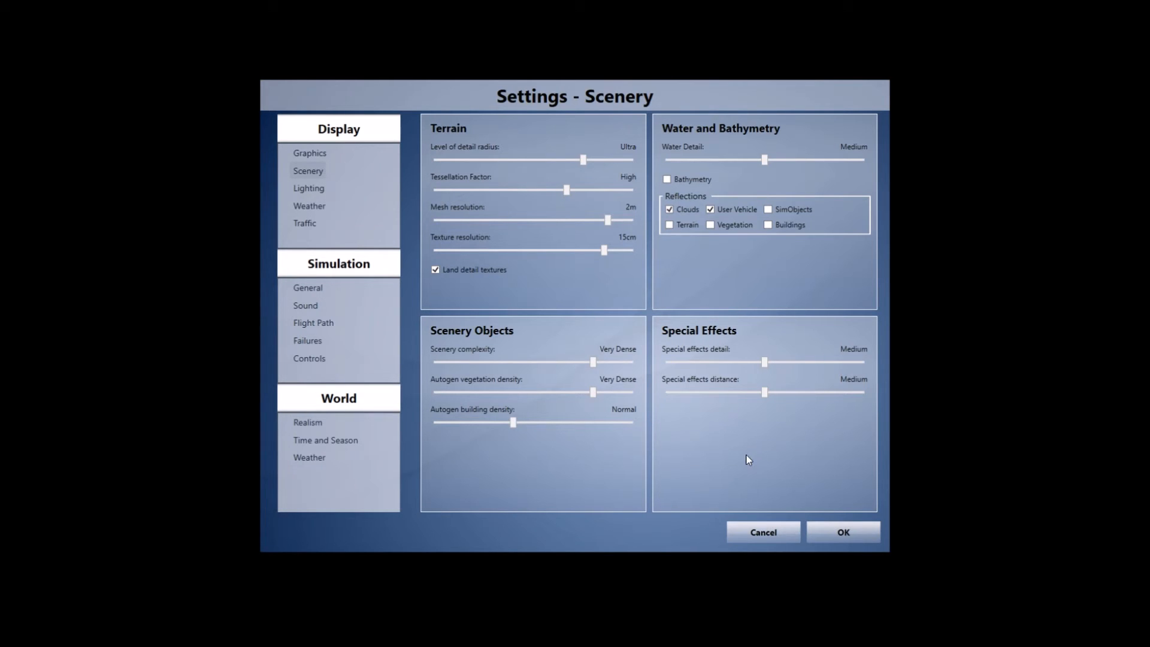
left_click(308, 188)
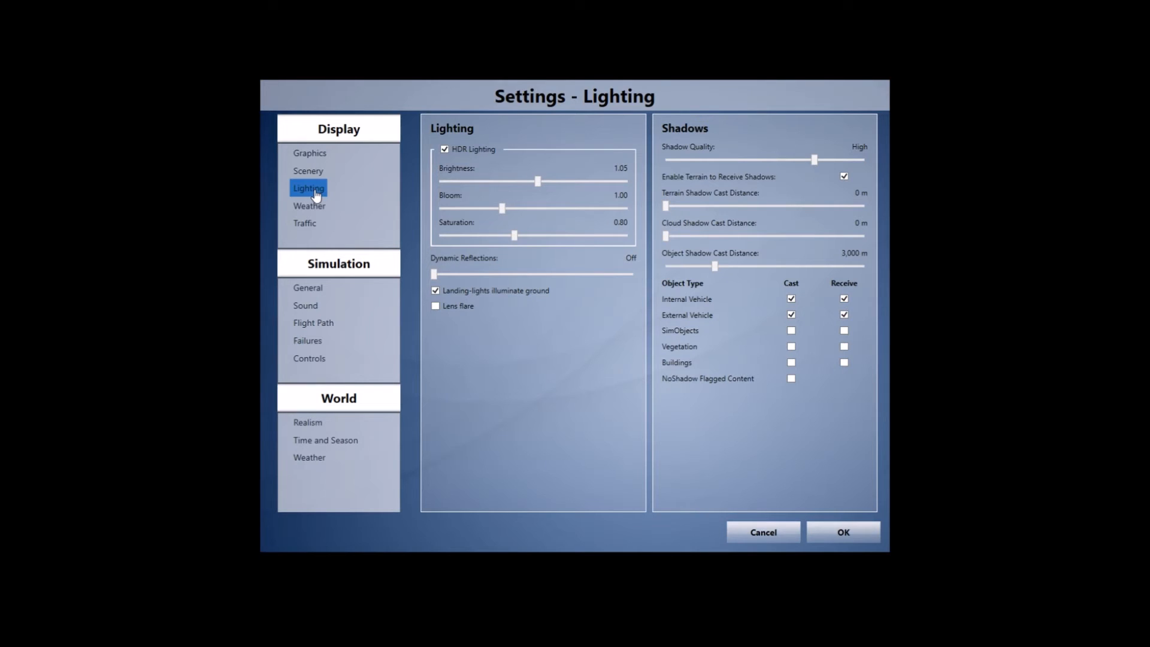
mouse_move(445, 150)
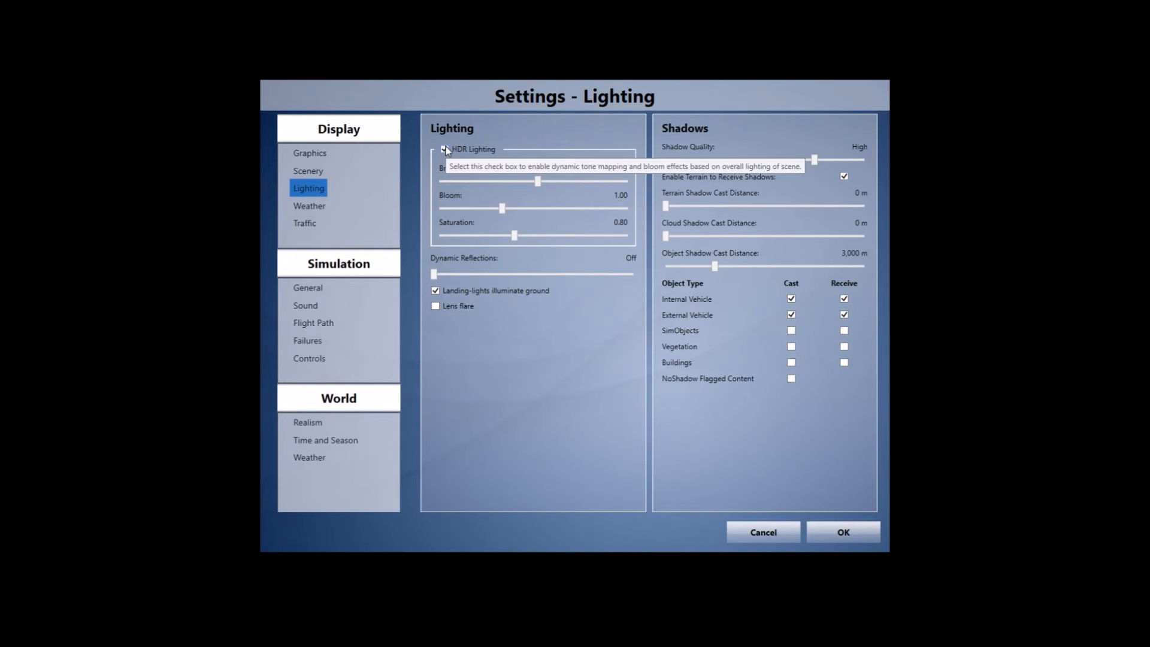
- Enable HDR lighting, keeping brightness 1.05, bloom 1.00 and saturation 0.80
left_click(443, 150)
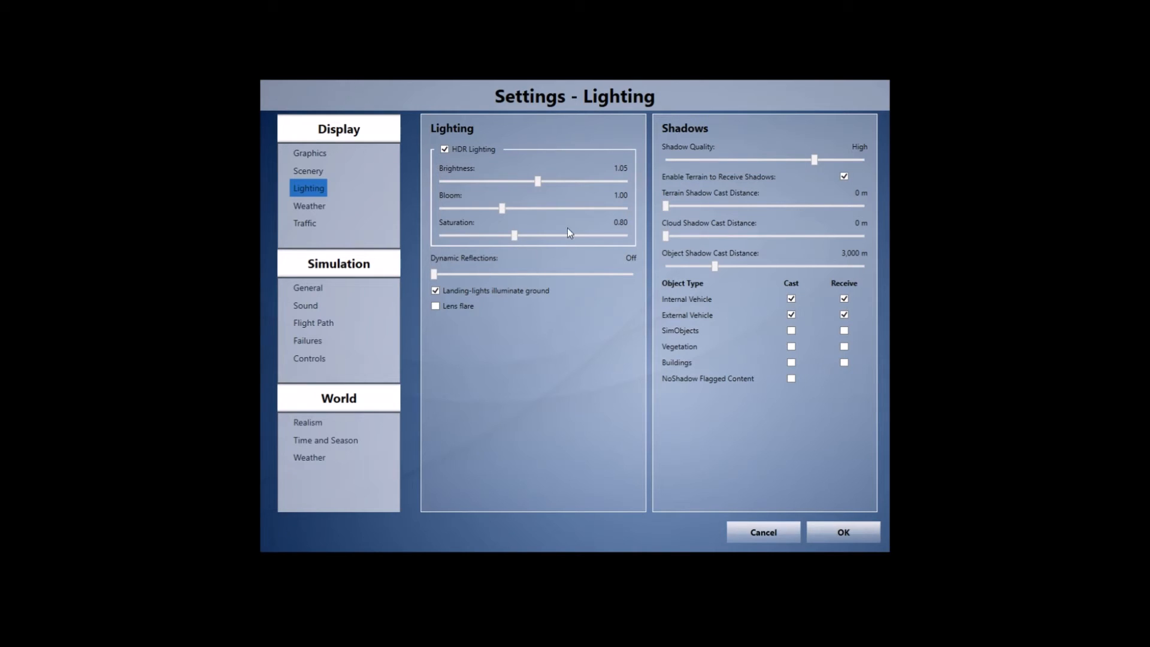
mouse_move(484, 269)
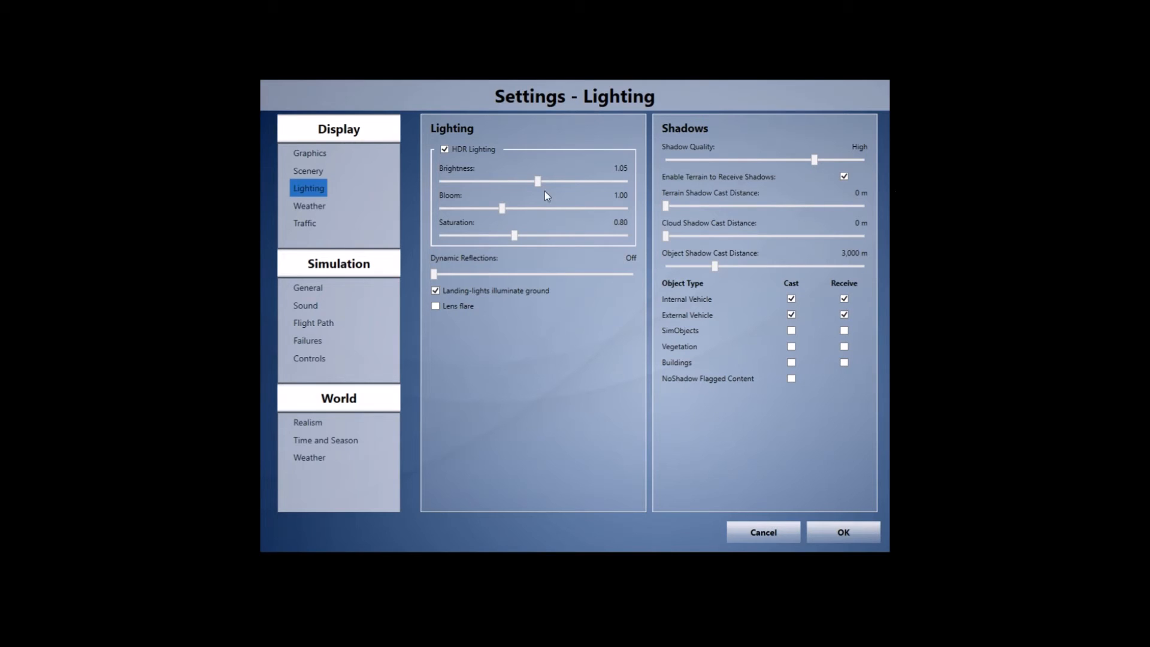
mouse_move(536, 183)
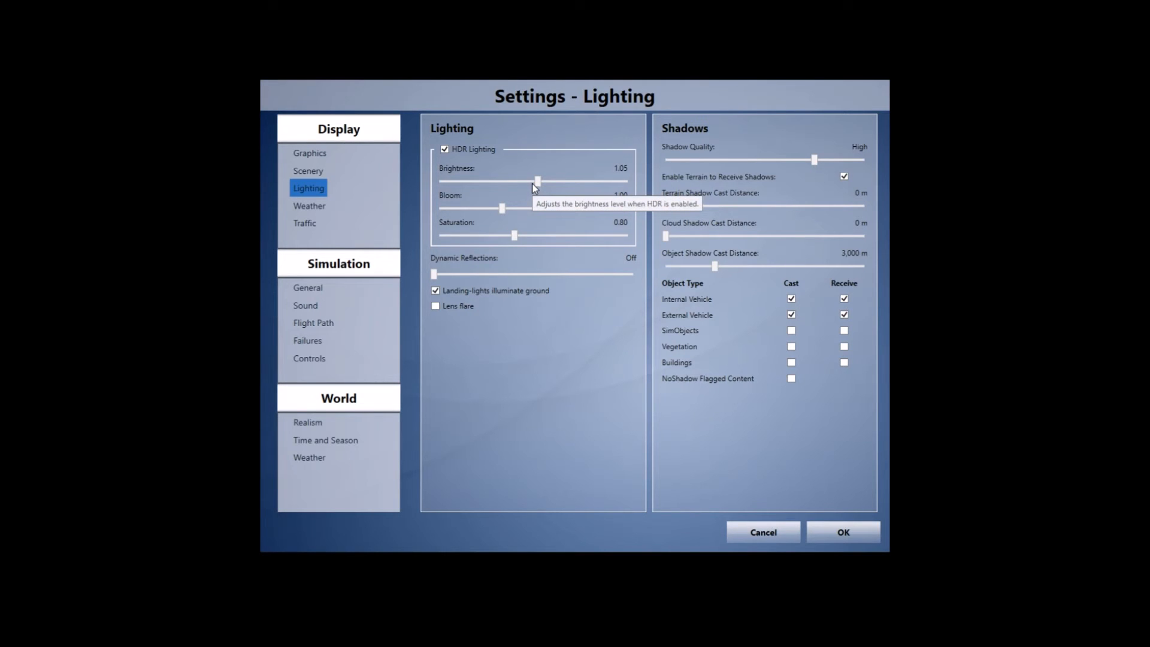
mouse_move(518, 239)
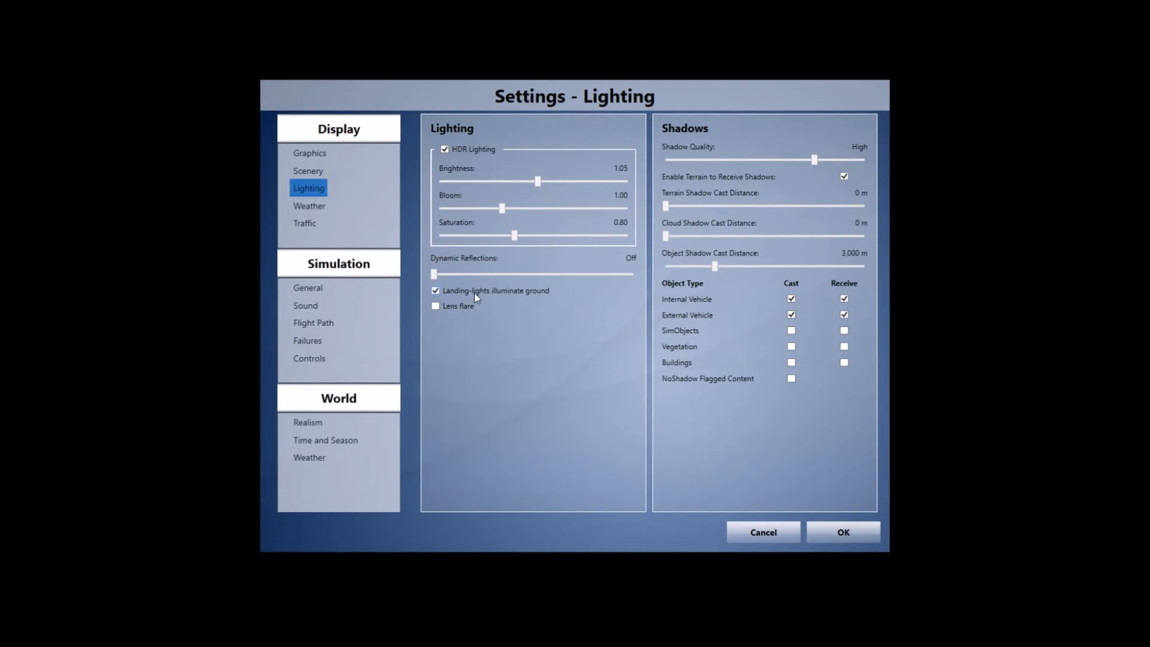
mouse_move(495, 290)
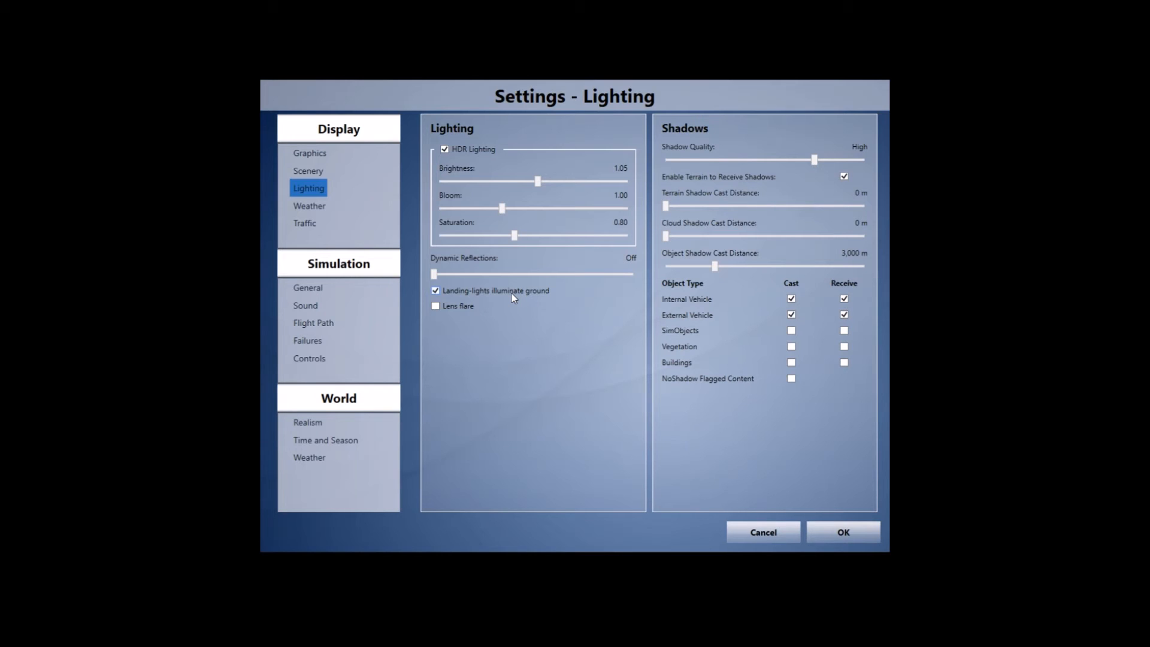
mouse_move(497, 303)
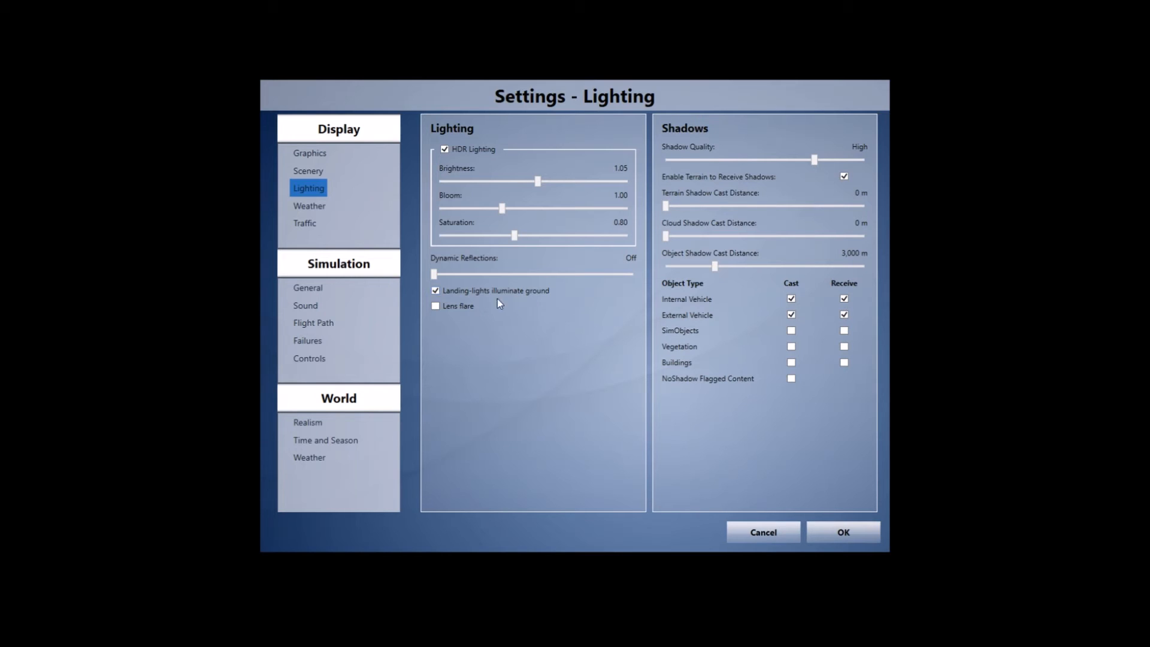
mouse_move(452, 314)
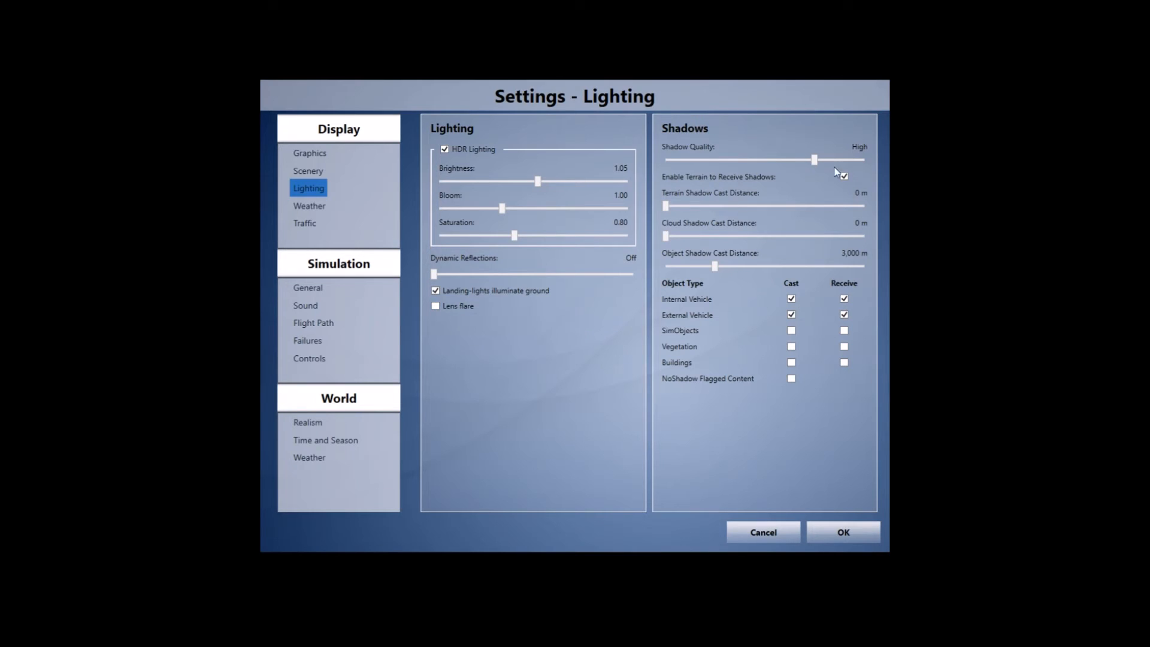
mouse_move(815, 161)
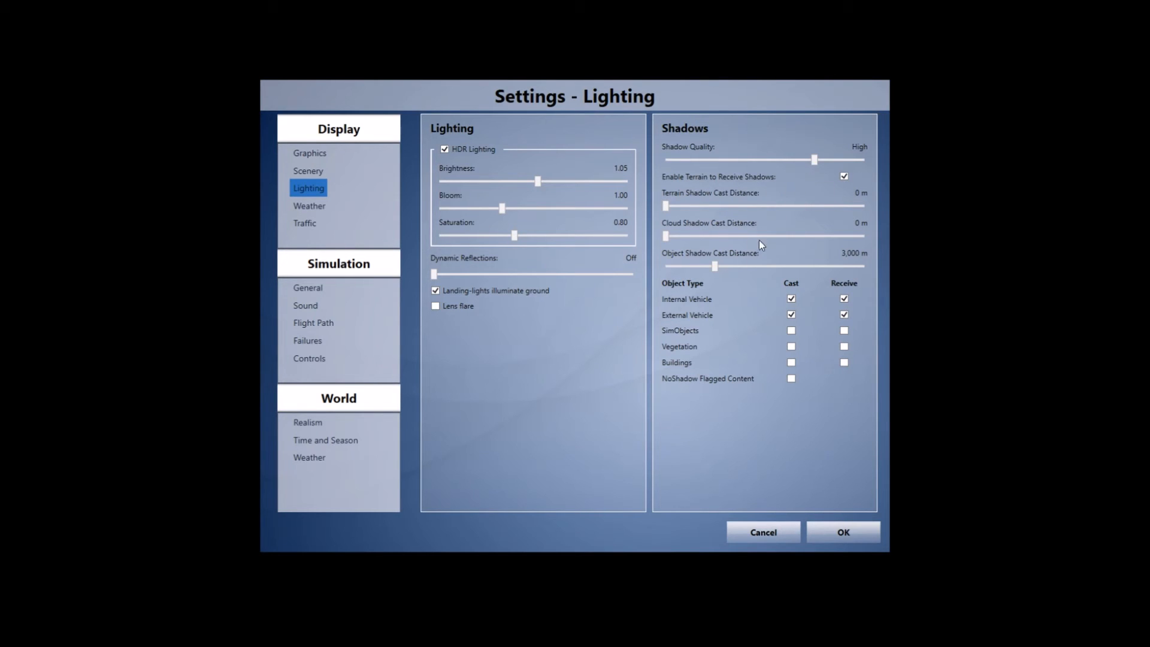
mouse_move(834, 390)
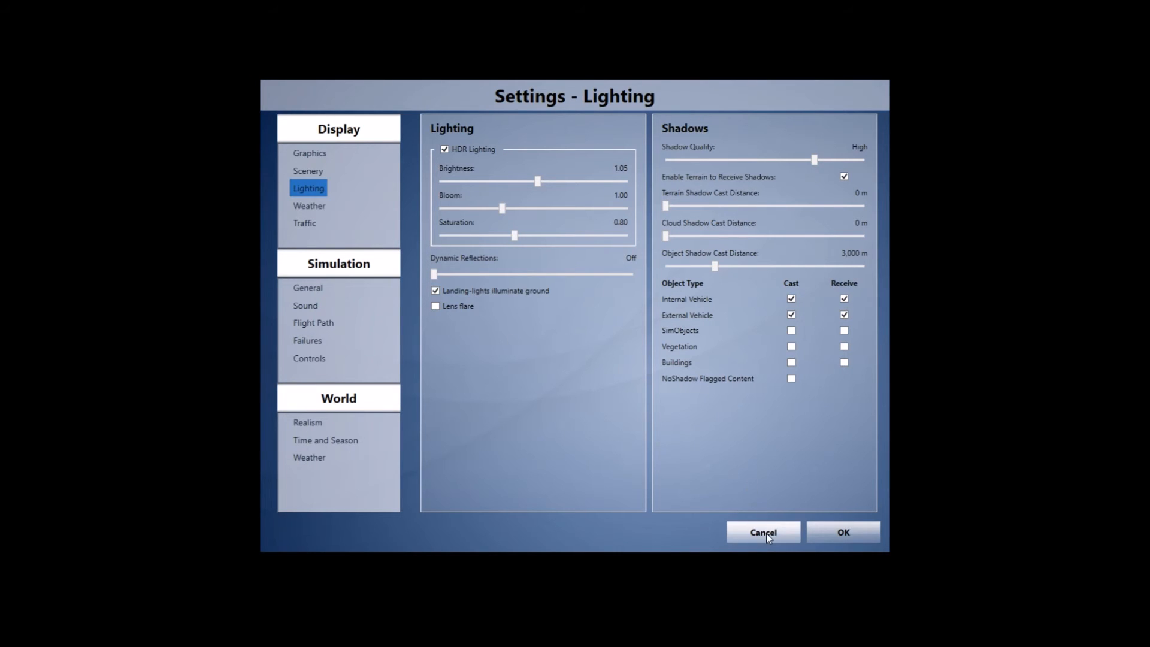
- Cancel the Lighting settings dialog without applying changes
left_click(764, 532)
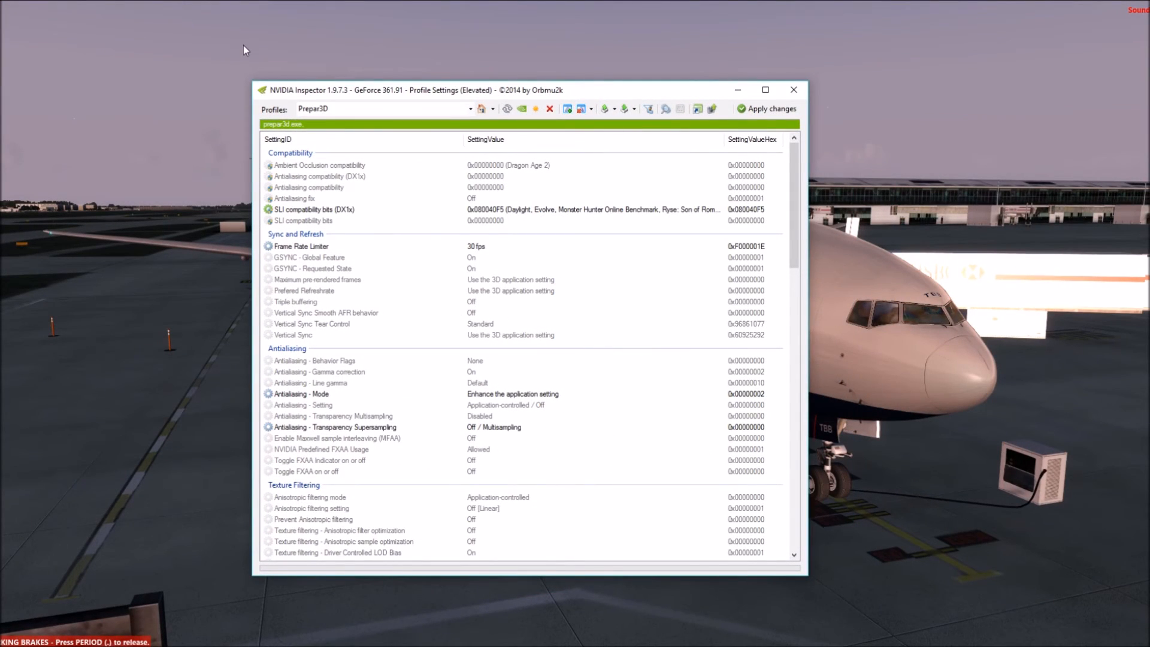
- Maximize the NVIDIA Inspector window to show the full Prepar3D profile
left_click(766, 90)
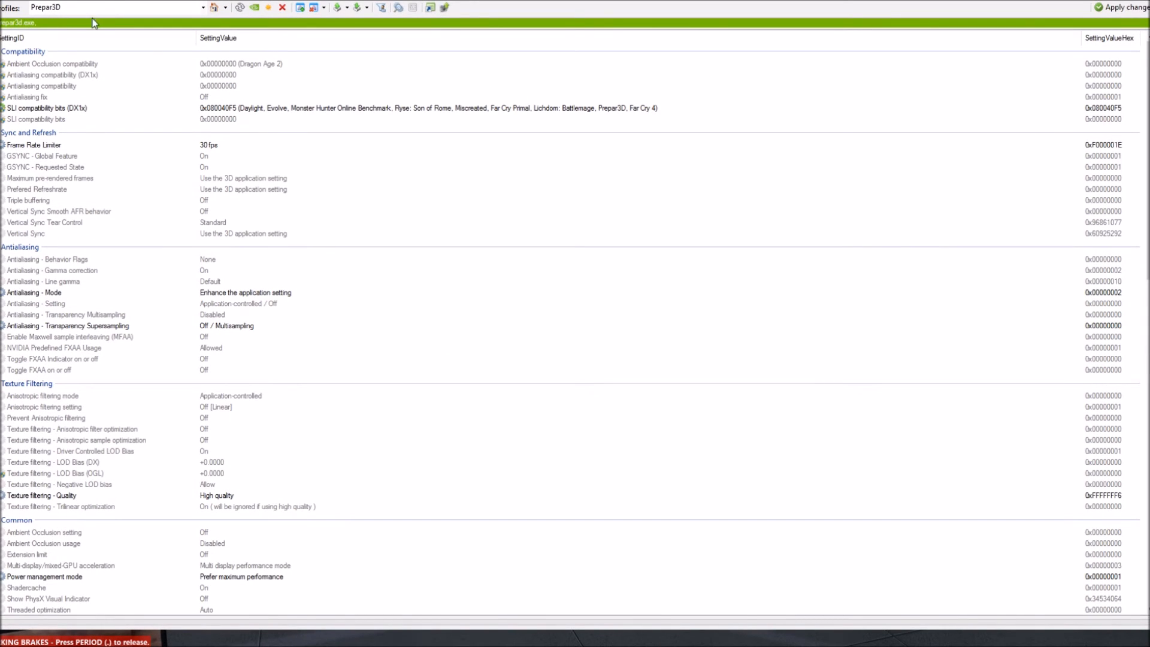
left_click(111, 8)
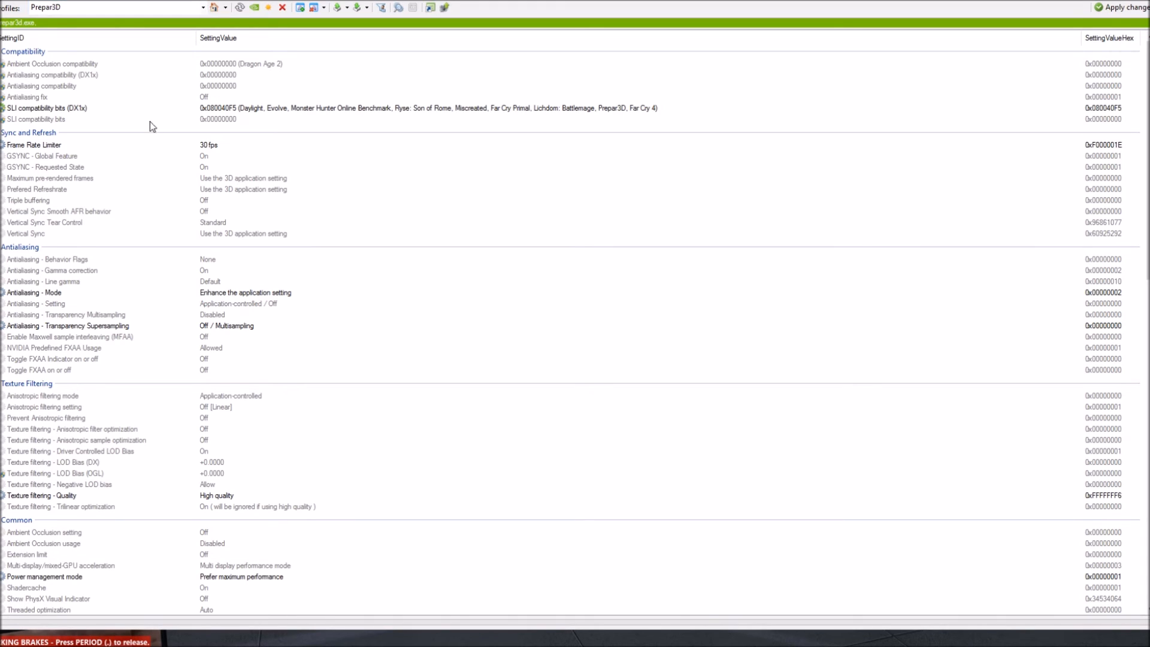
mouse_move(194, 155)
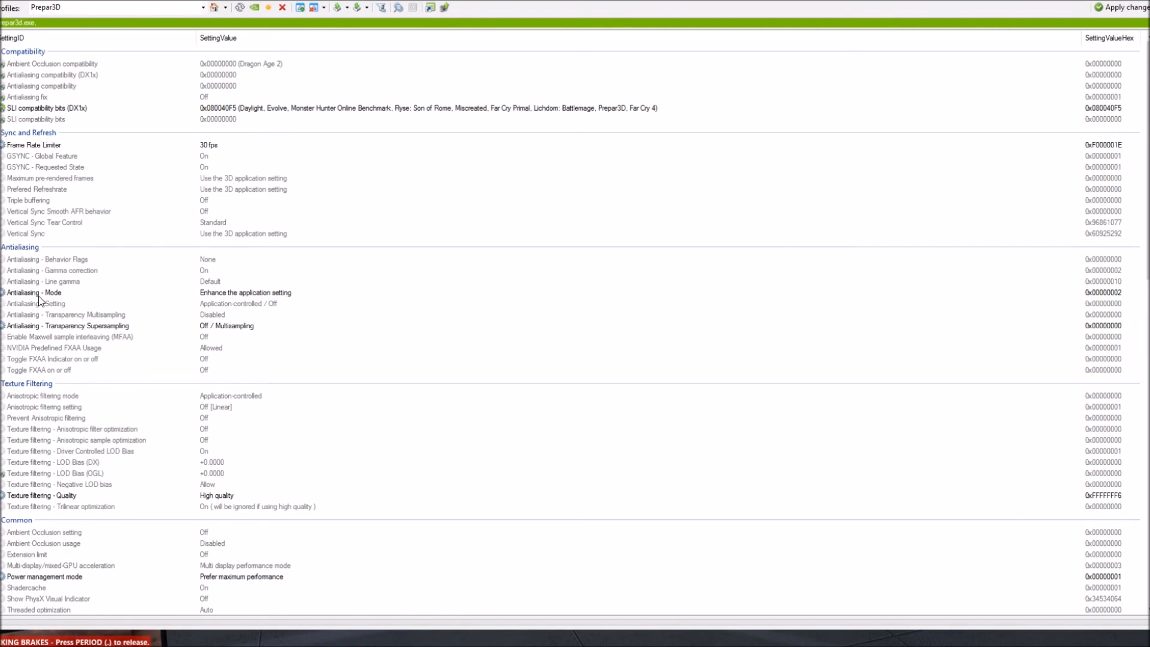
left_click(246, 292)
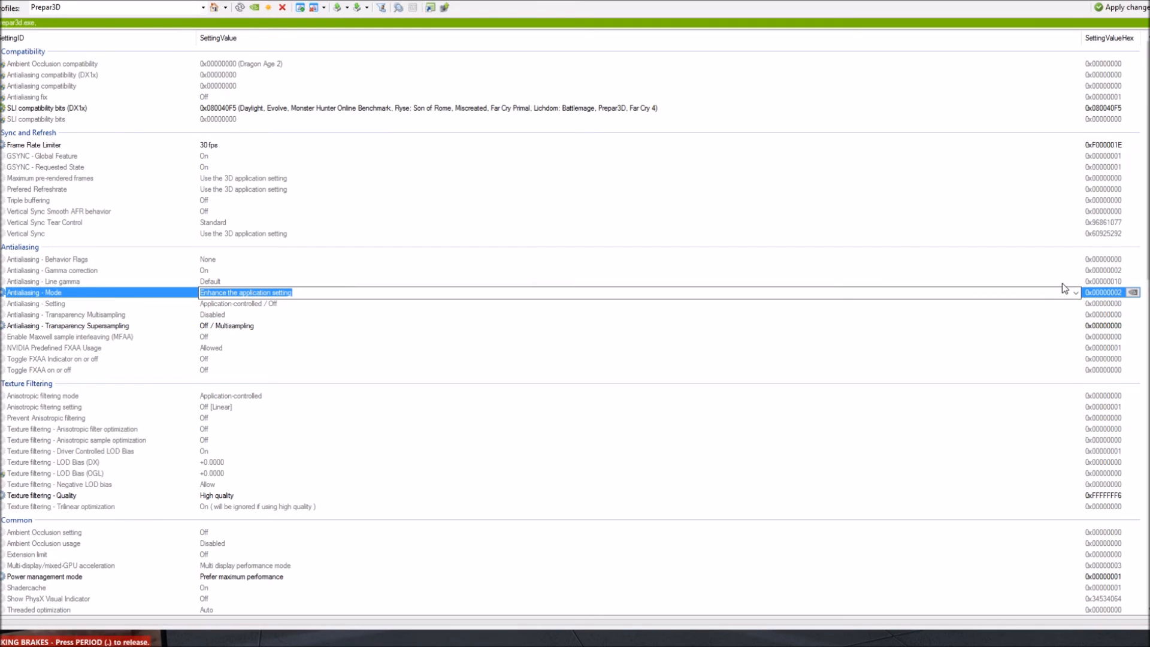
left_click(1074, 292)
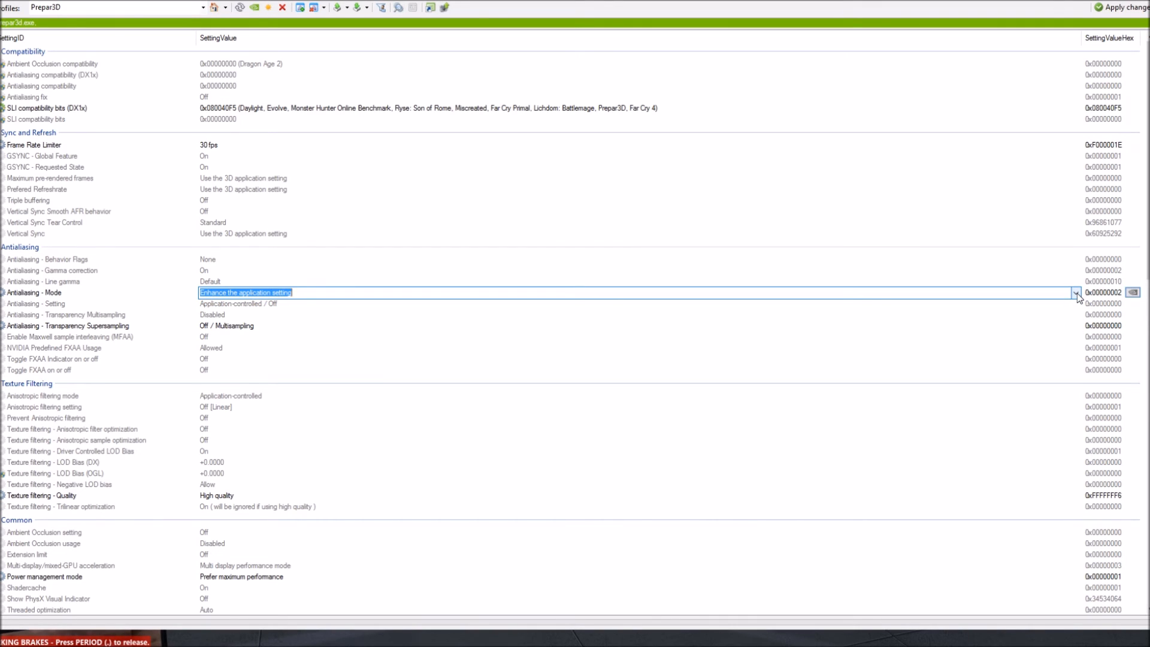
mouse_move(54, 338)
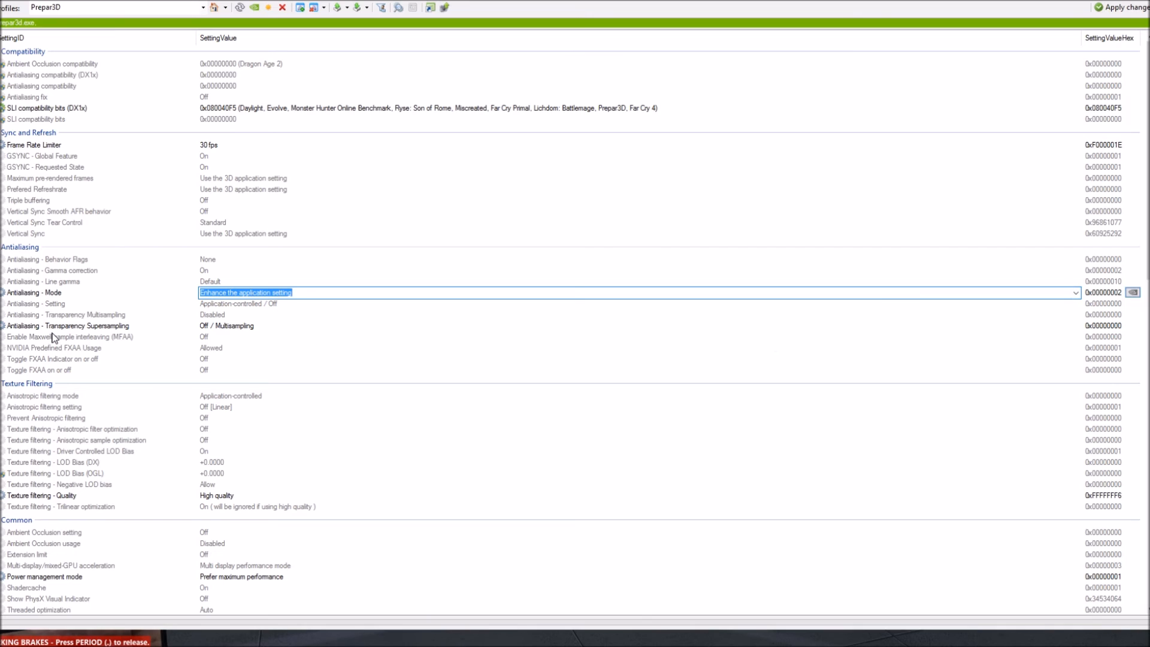
left_click(66, 324)
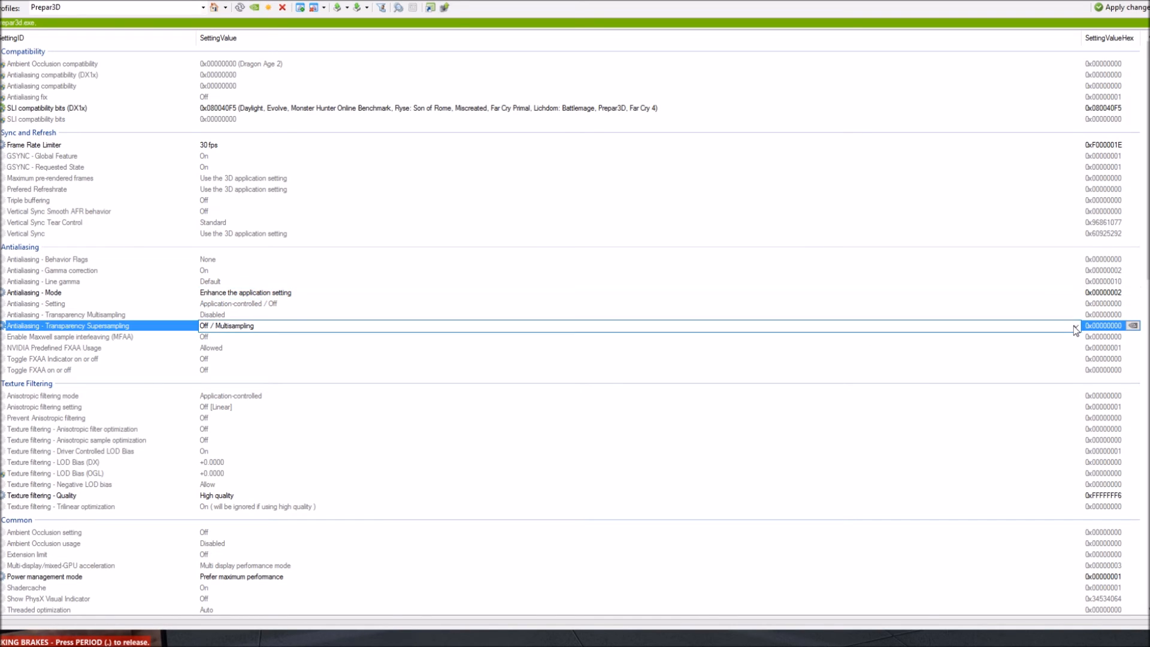
left_click(1075, 326)
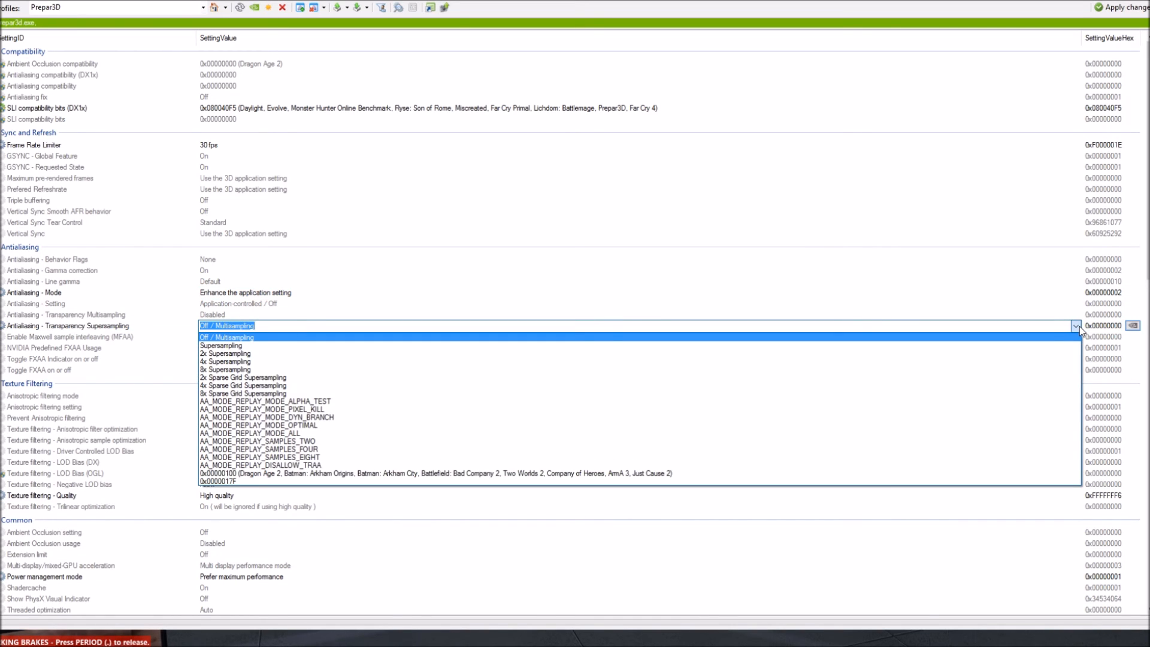
mouse_move(304, 364)
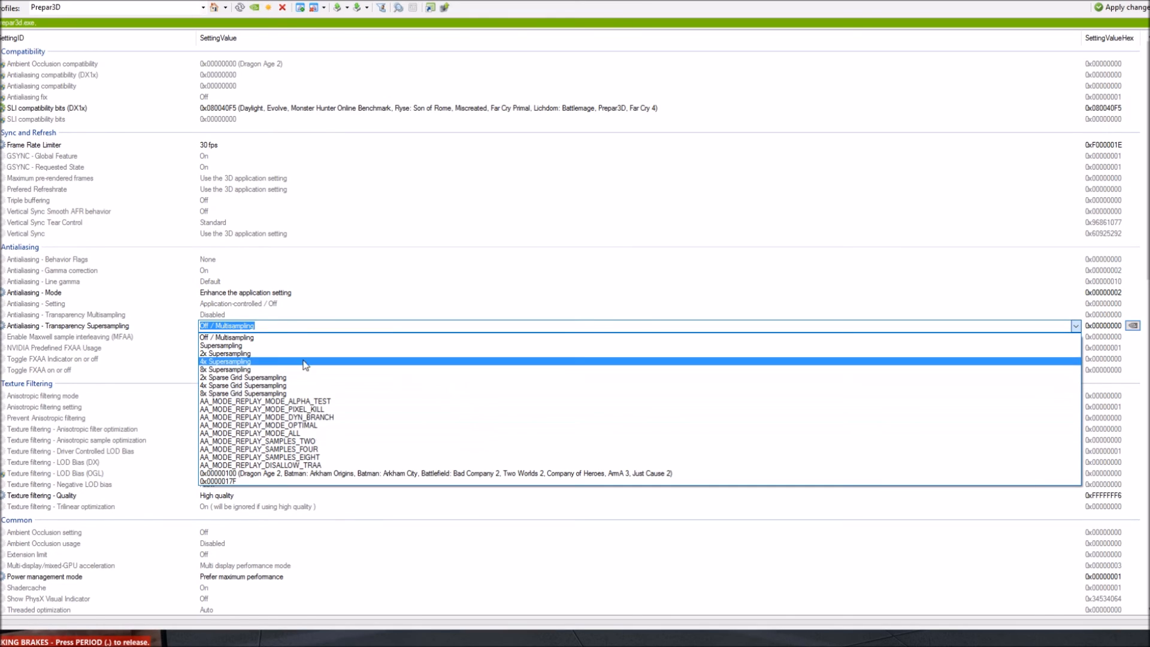
mouse_move(249, 385)
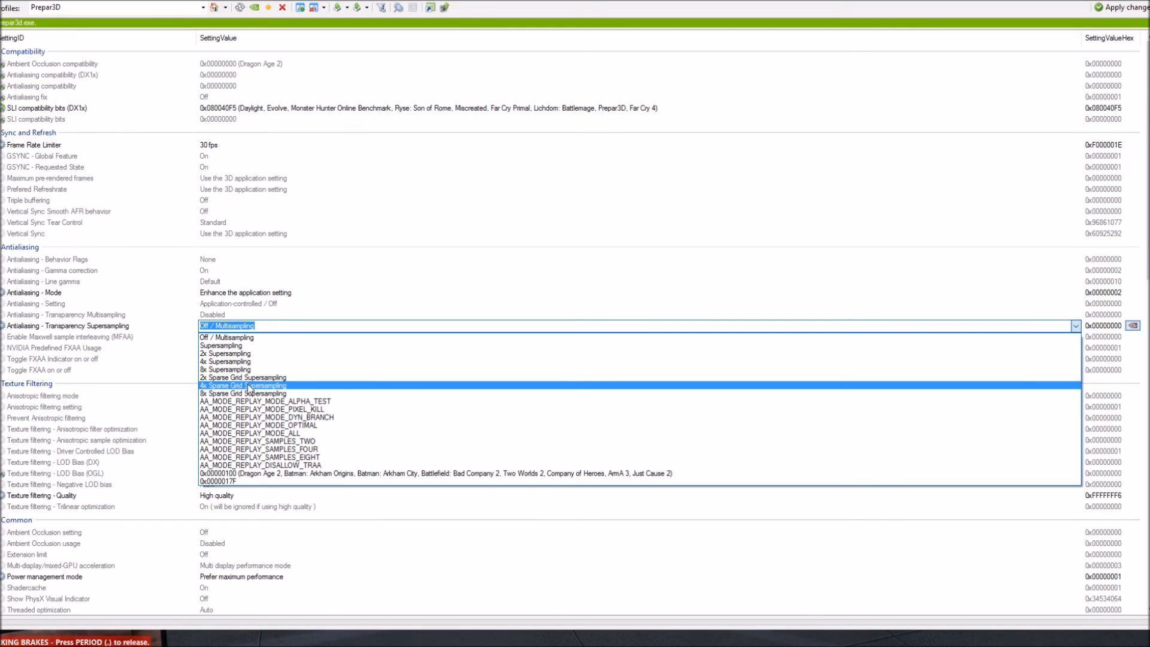
left_click(227, 337)
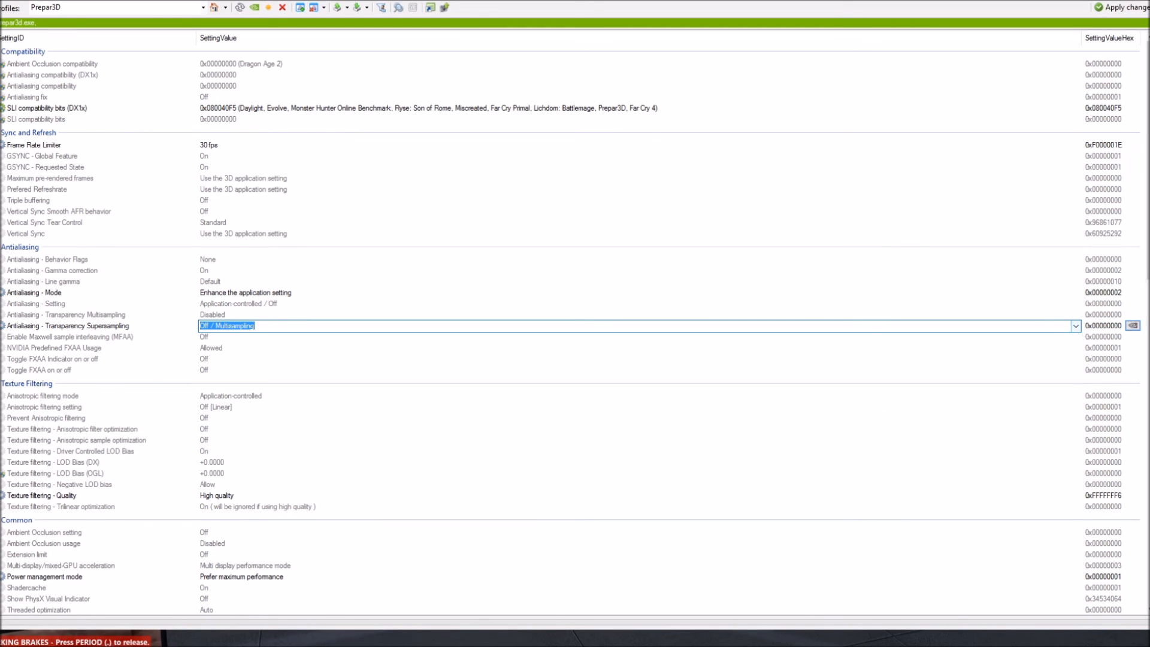
- Keep Texture filtering - Quality at High quality in the Prepar3D profile
scroll("down", 3)
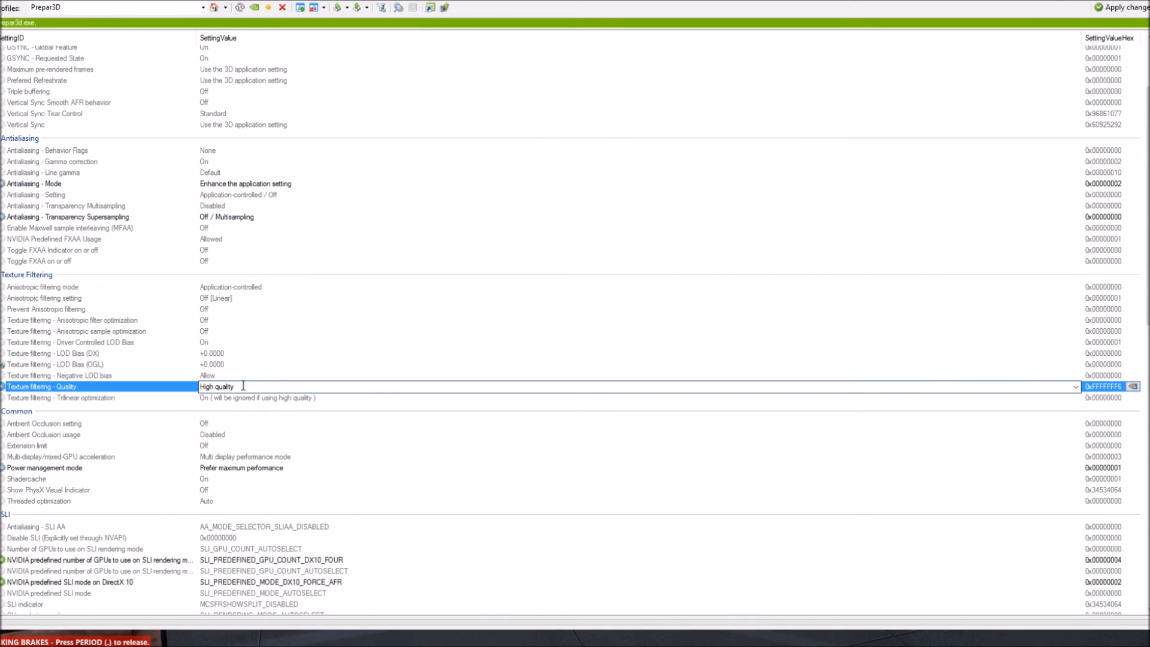
left_click(1075, 387)
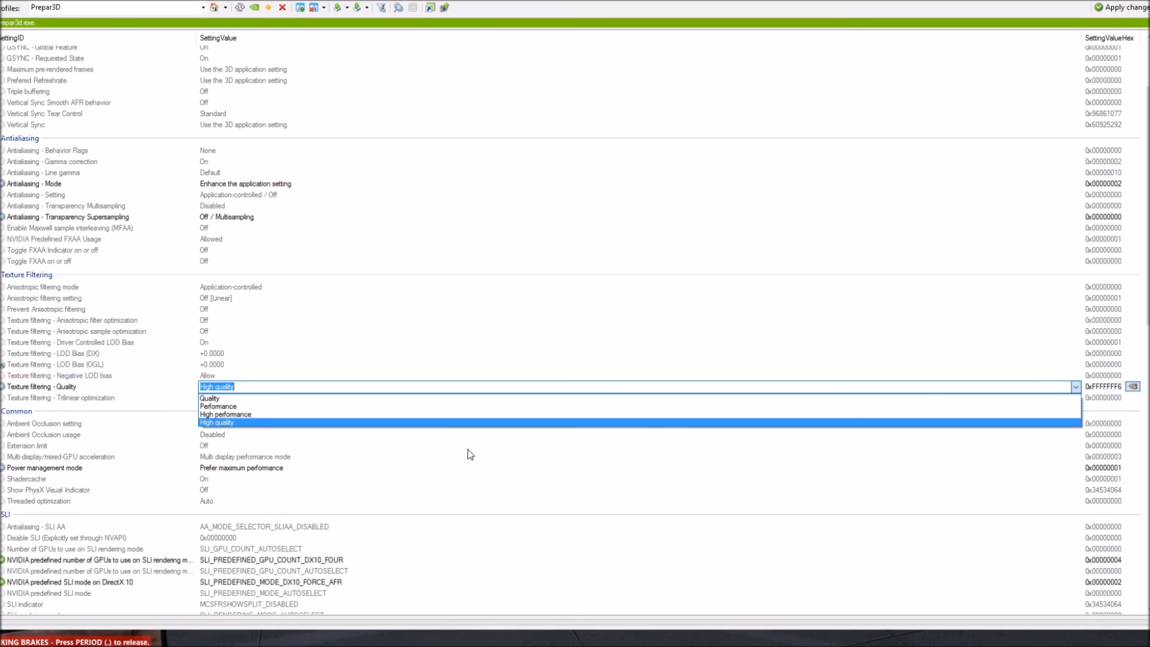
mouse_move(234, 410)
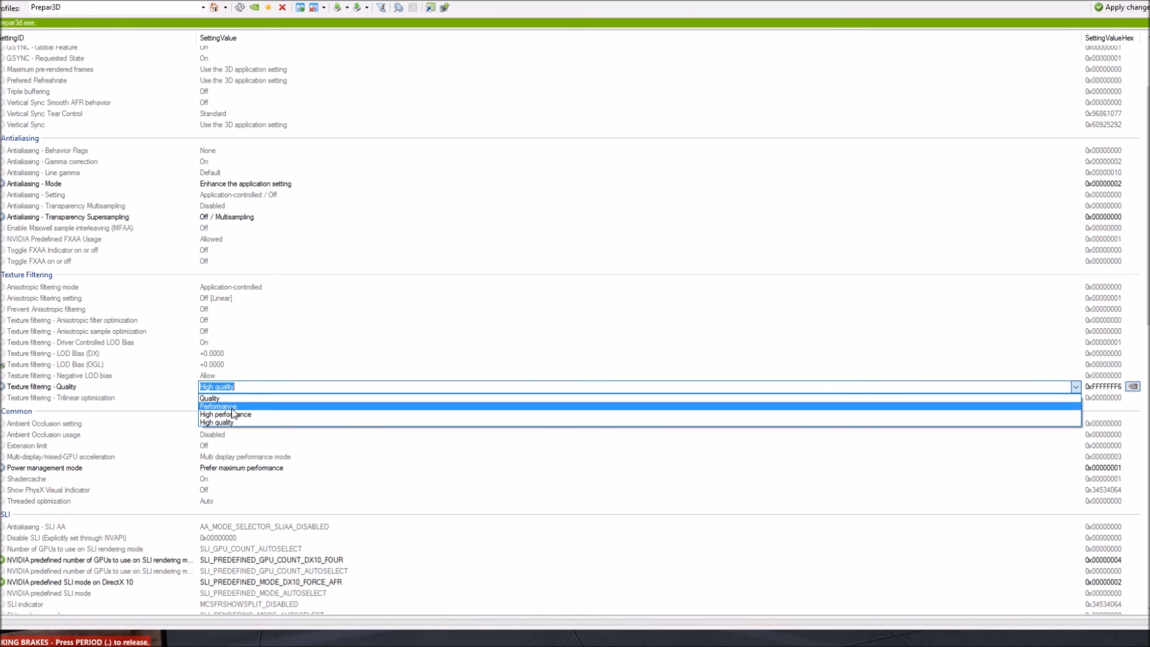
left_click(216, 421)
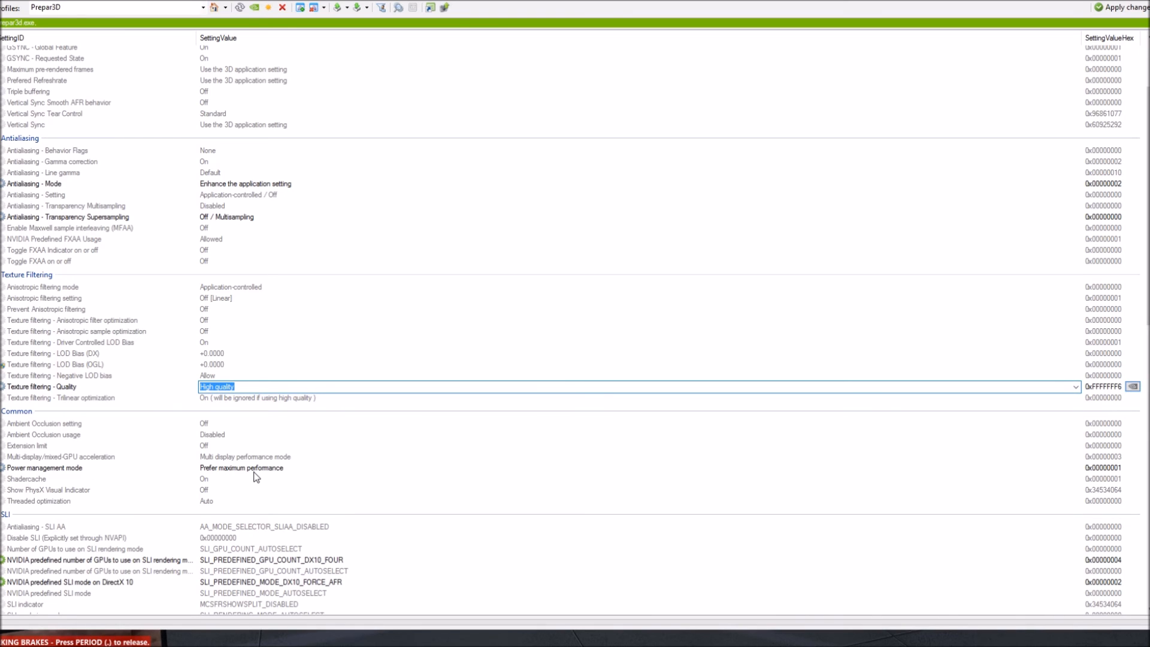
mouse_move(423, 486)
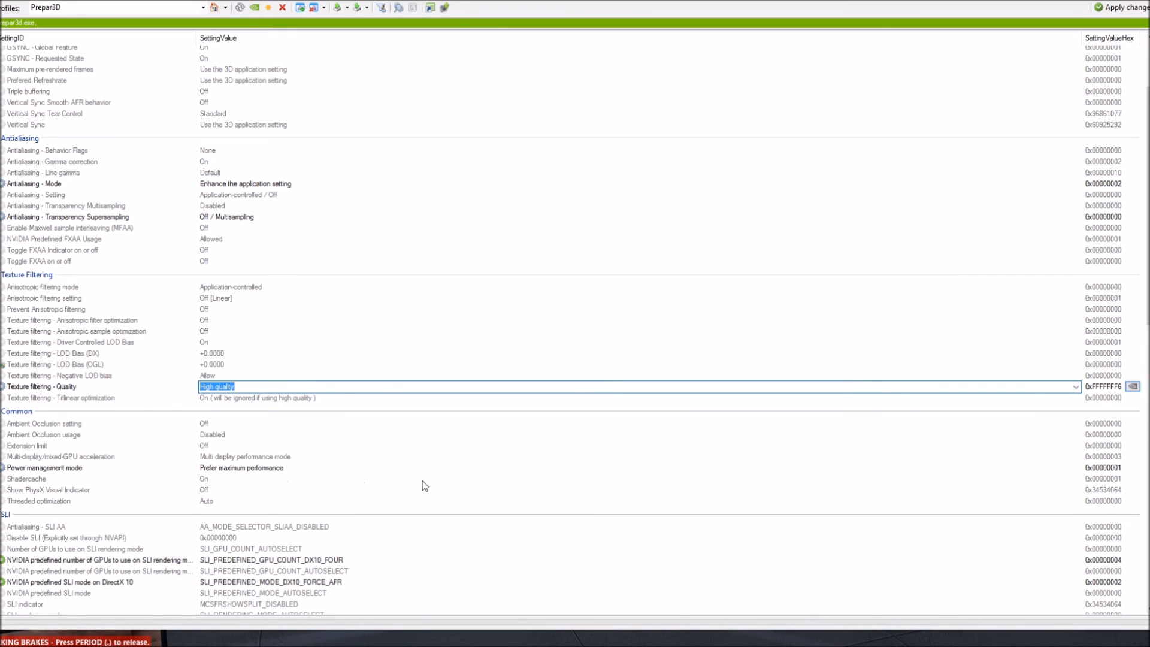
scroll("down", 3)
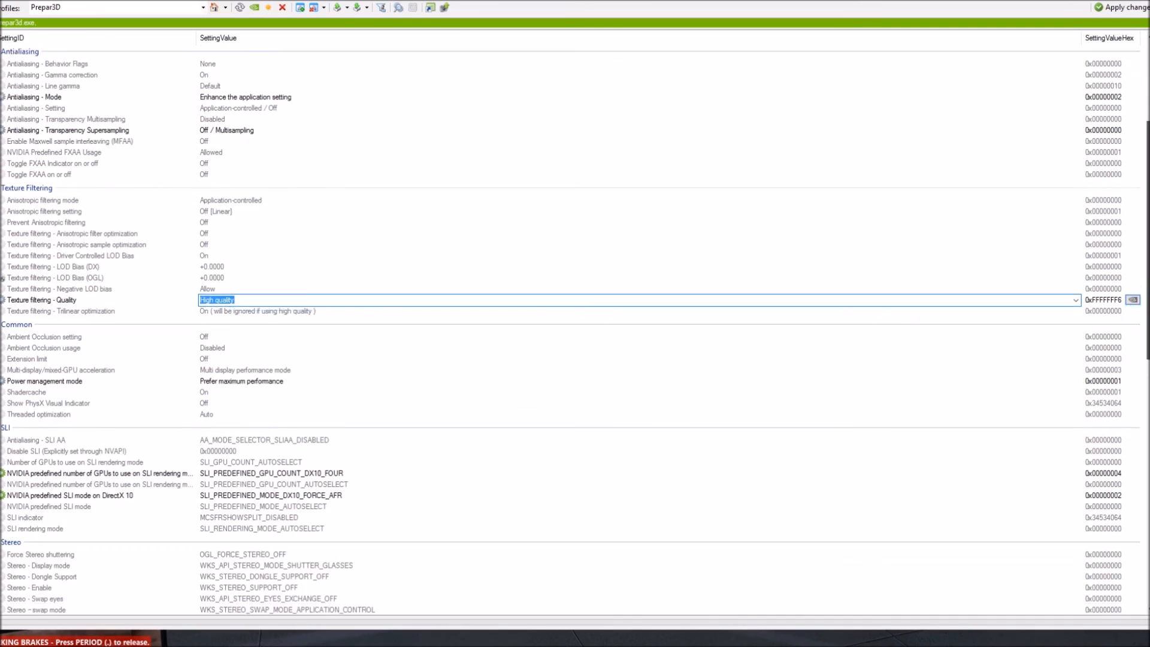
scroll("down", 3)
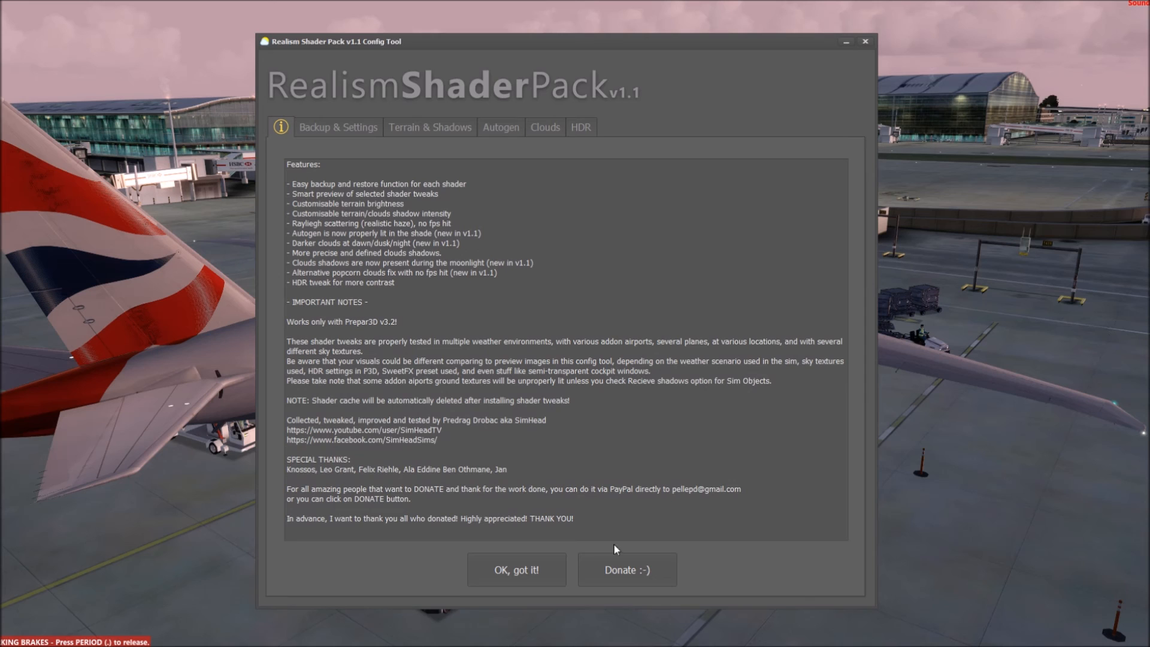
- Acknowledge the config tool's features and notes overview with OK, got it!
left_click(338, 127)
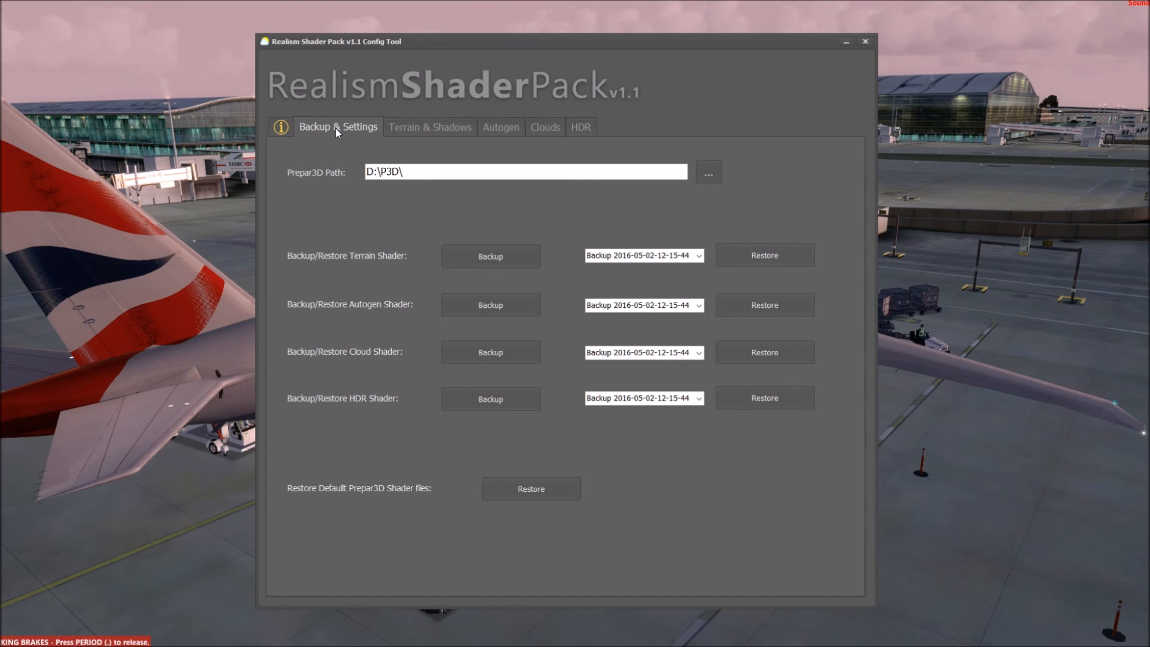
mouse_move(564, 215)
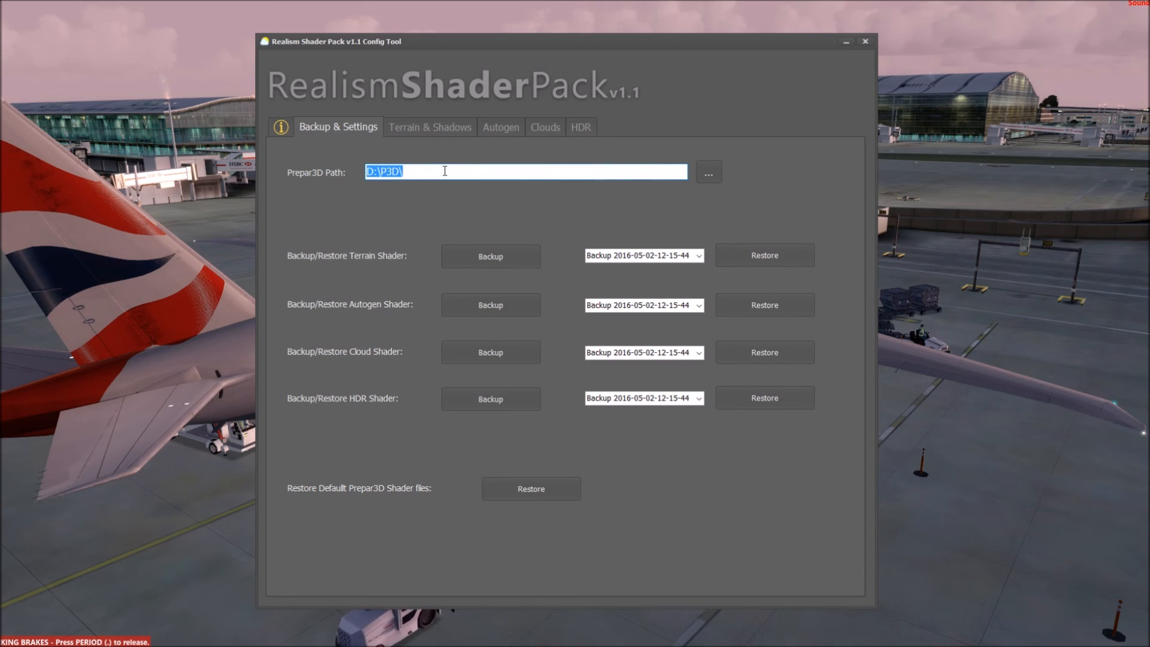
- Preview terrain brightness at Low, then leave it on High
left_click(430, 127)
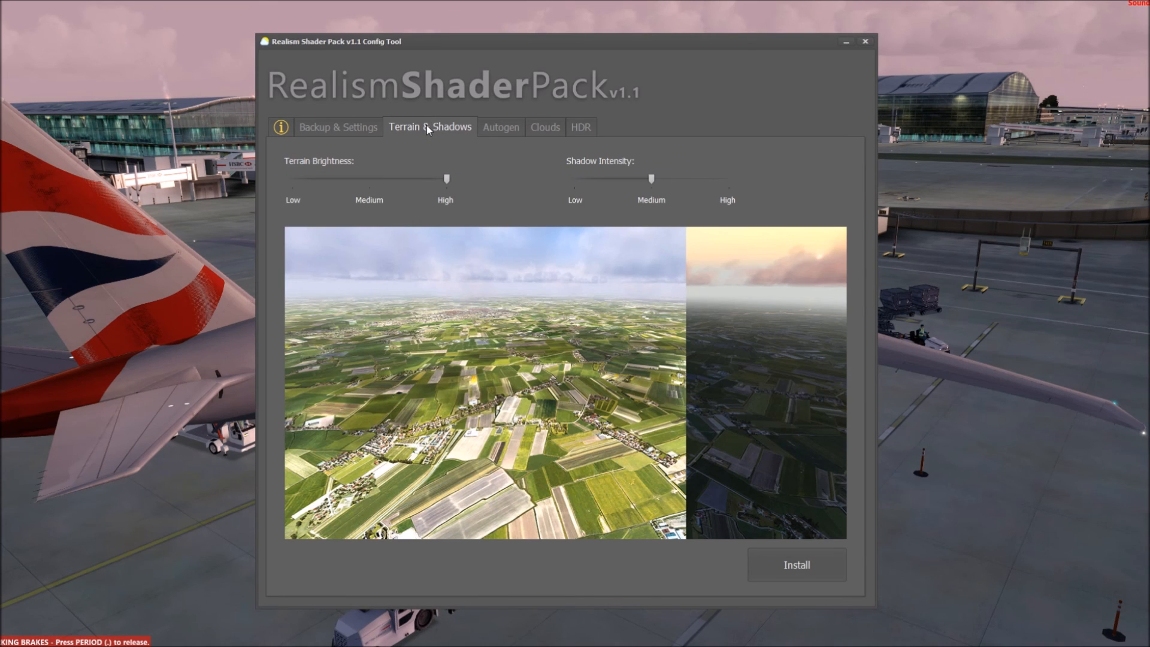
mouse_move(415, 191)
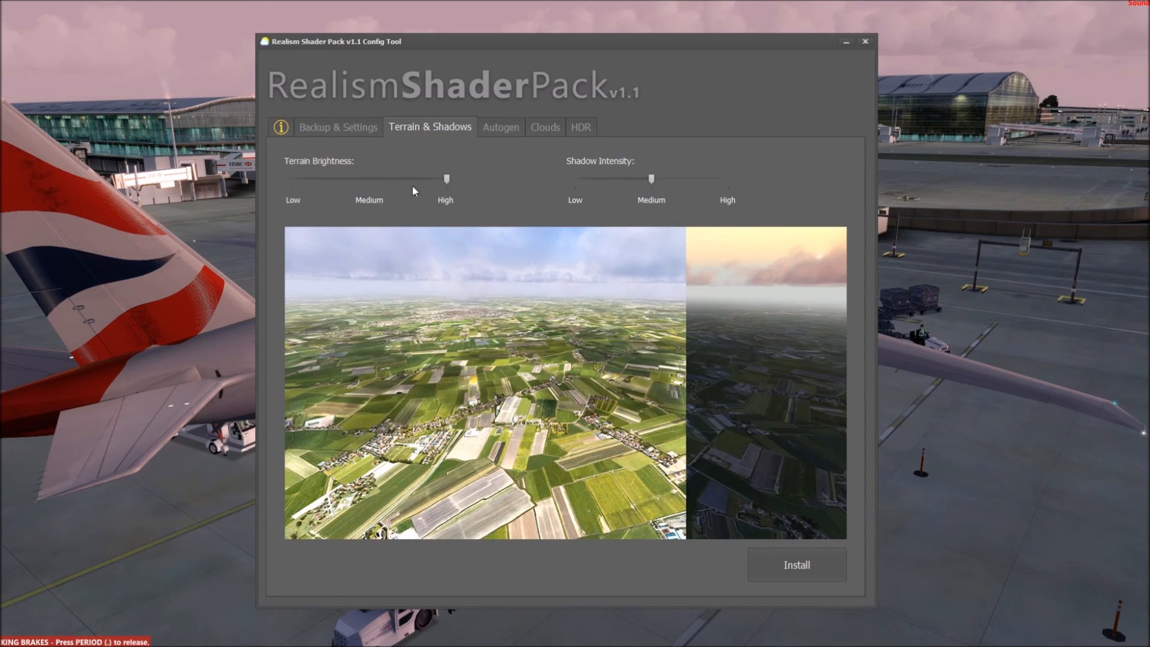
left_click_drag(446, 179, 292, 178)
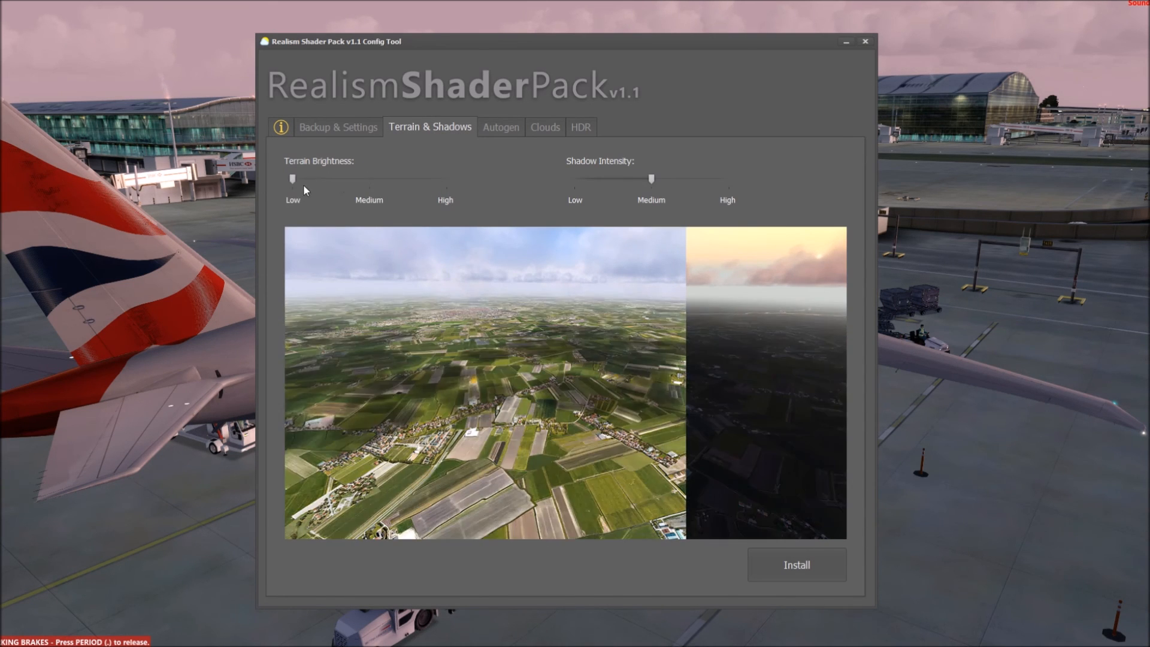
left_click_drag(292, 178, 446, 179)
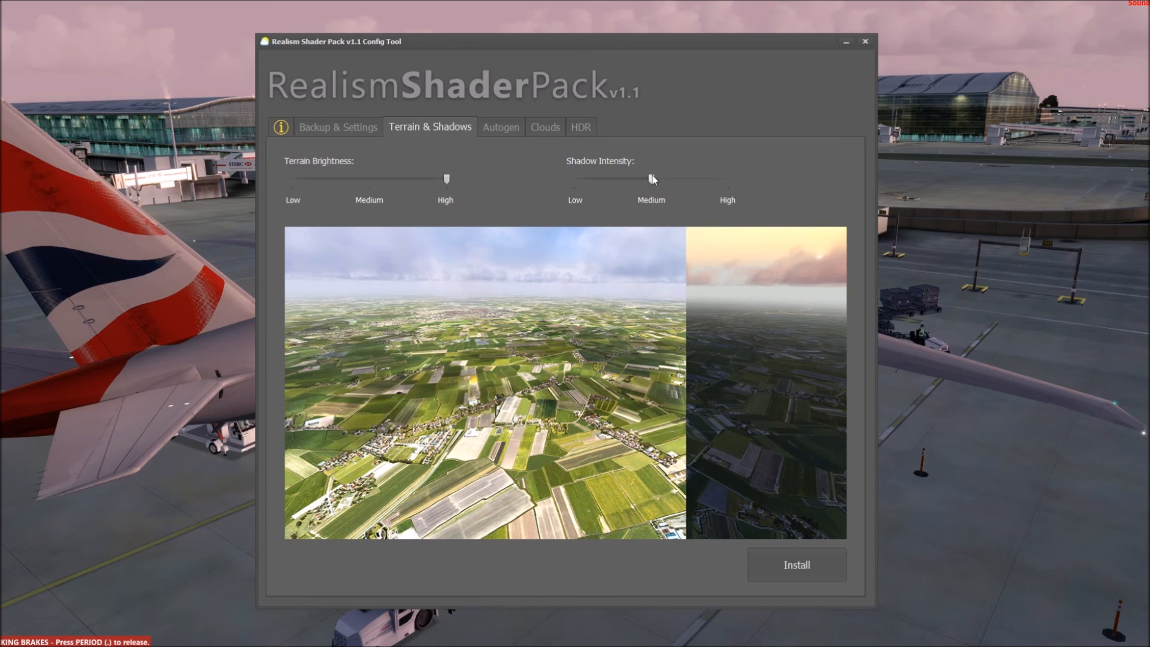
- Try shadow intensity at High and Low, settle on Medium and install the settings
left_click_drag(651, 179, 727, 179)
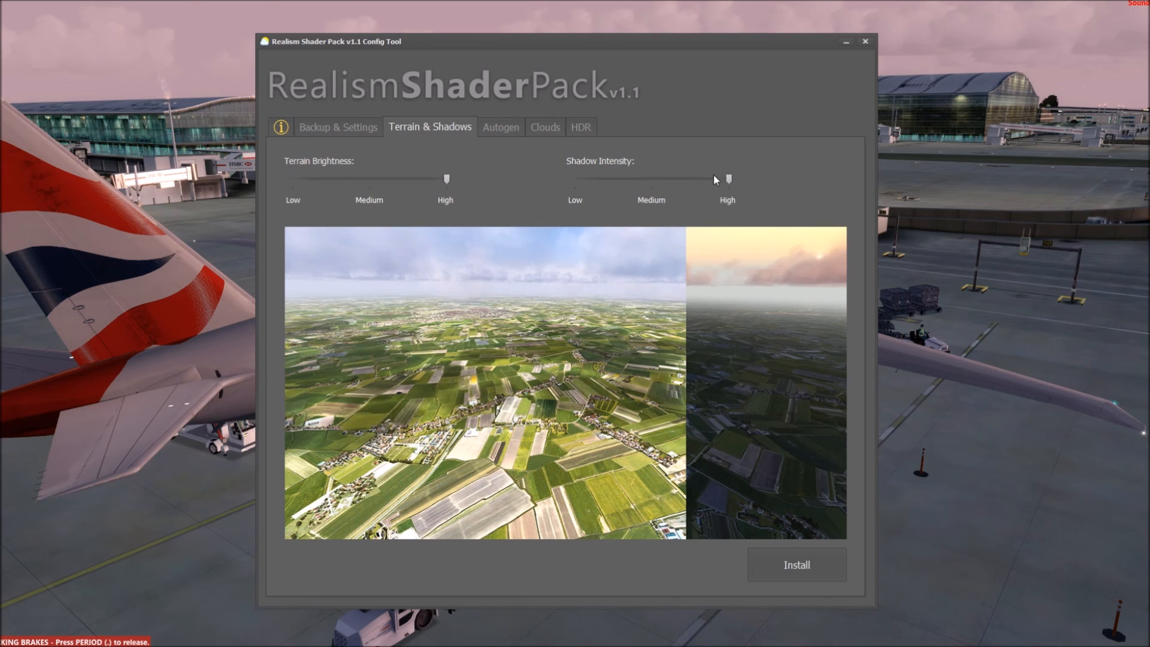
left_click_drag(727, 179, 575, 178)
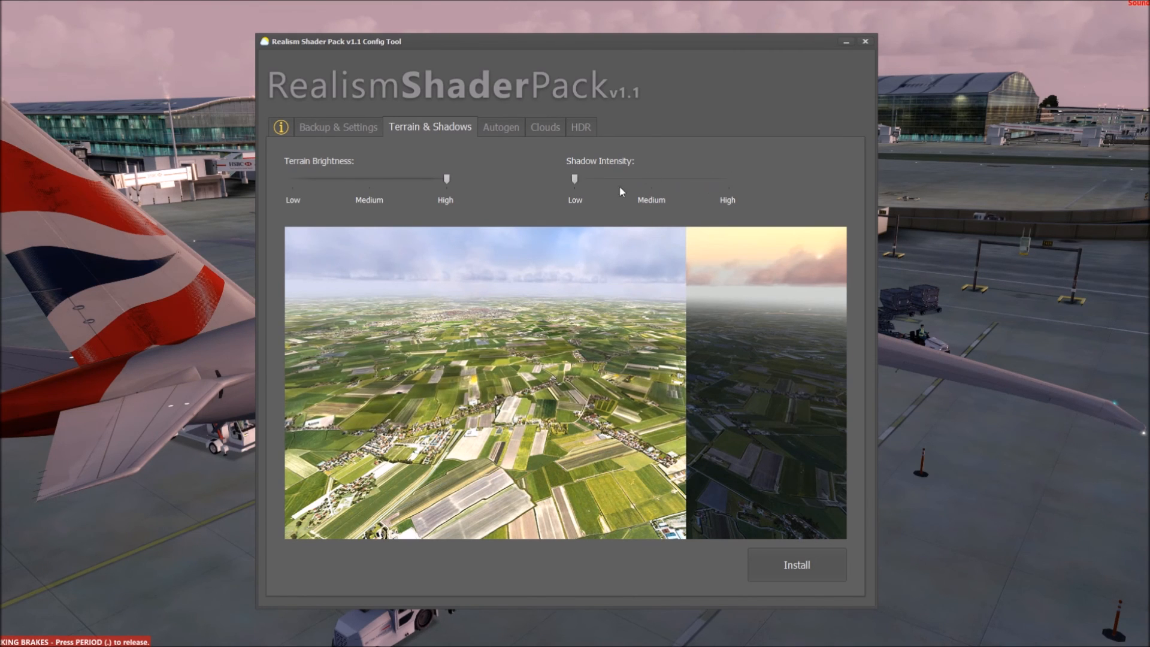
left_click_drag(574, 178, 651, 178)
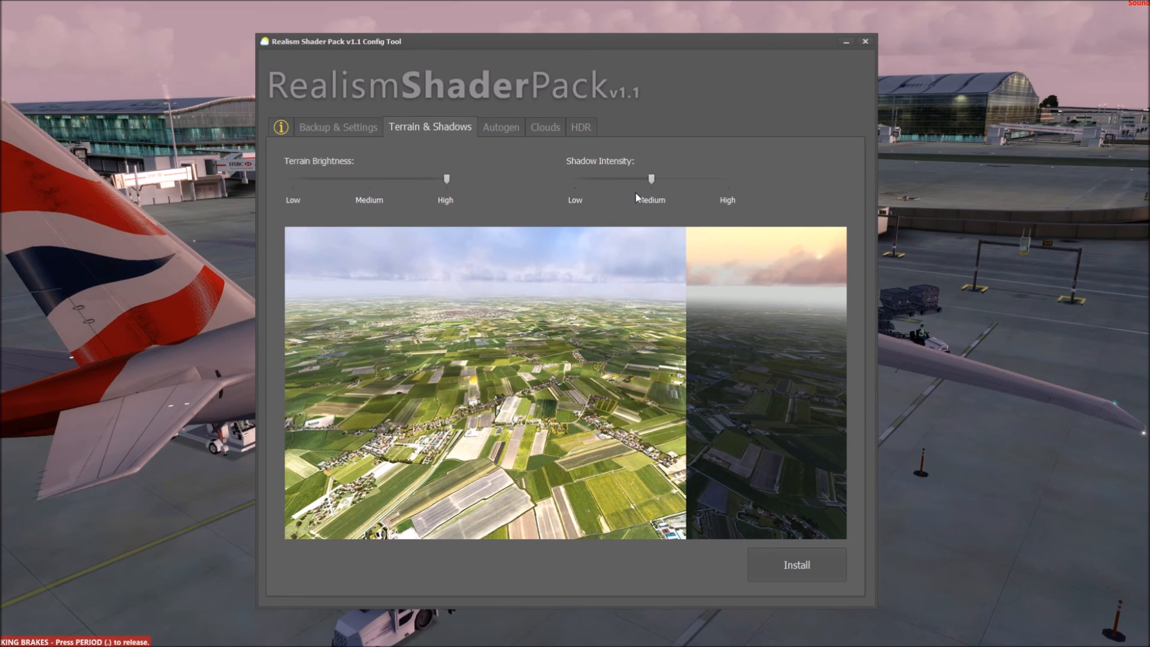
mouse_move(502, 204)
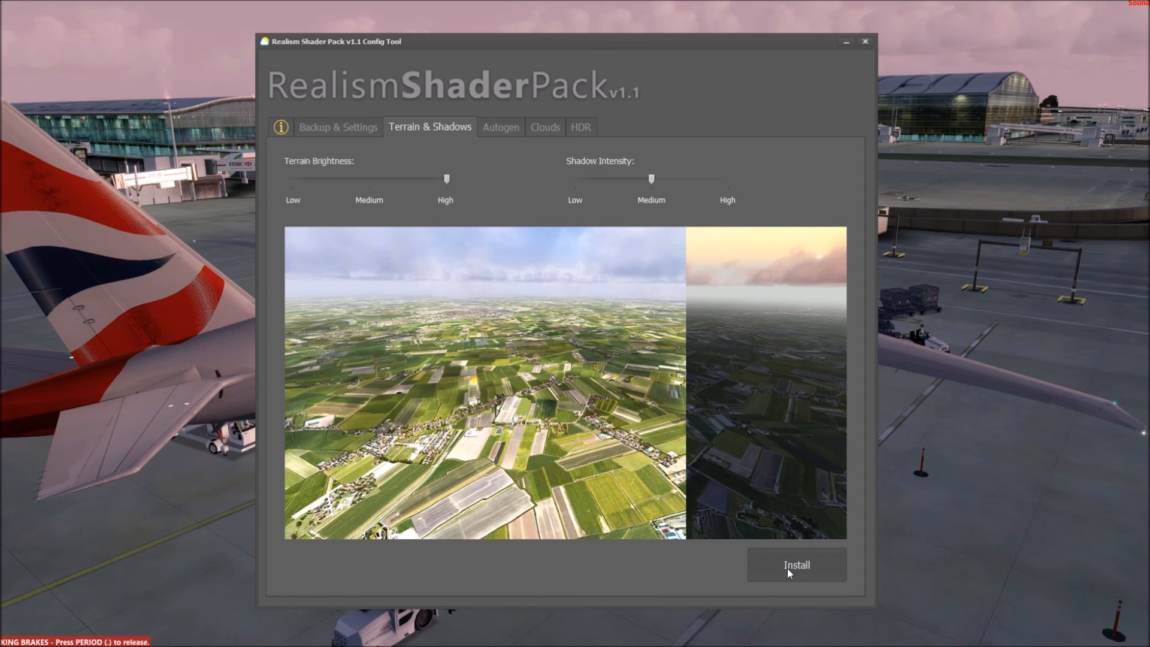
left_click(501, 127)
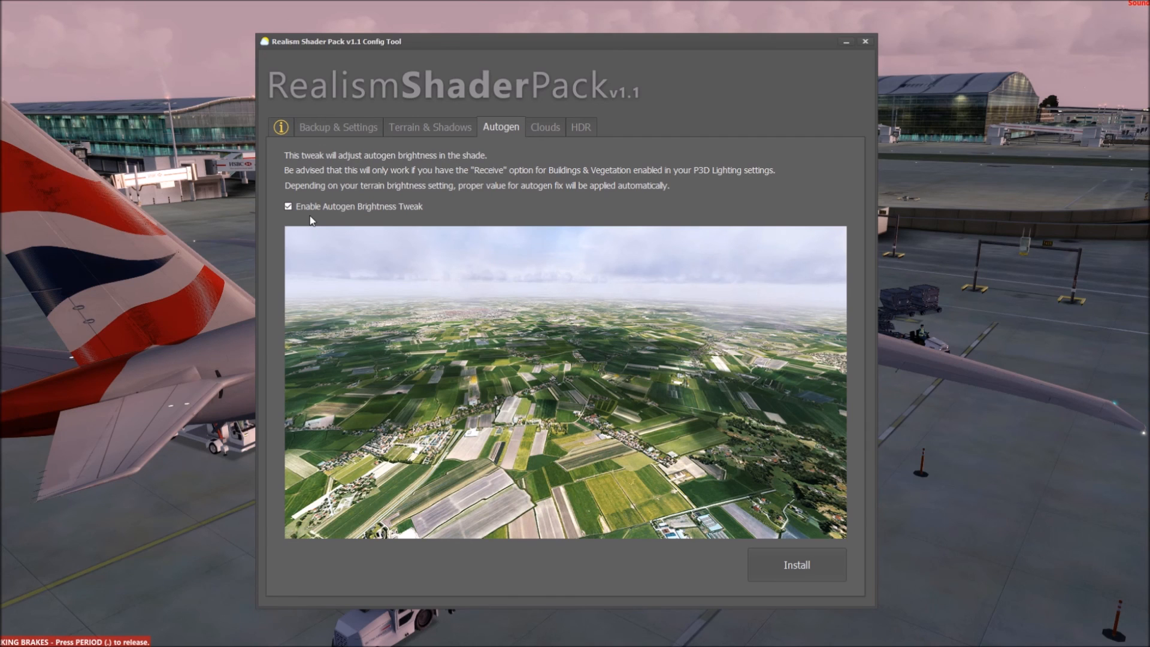
- Toggle the autogen brightness tweak to compare, leave it enabled and install it
left_click(288, 206)
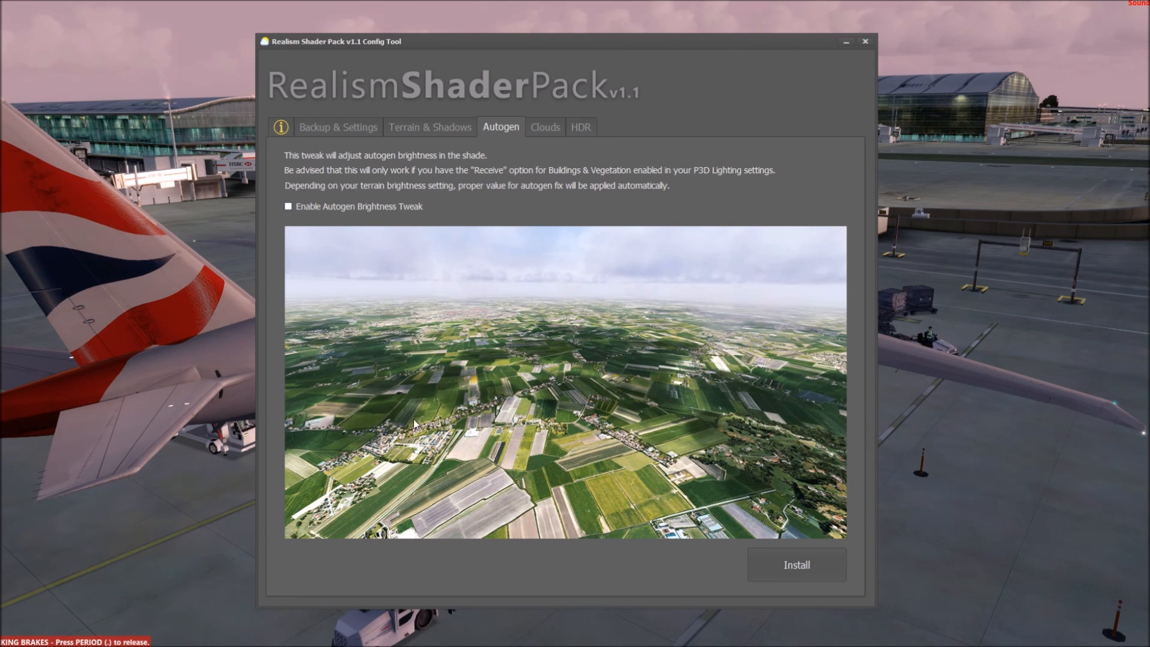
left_click(287, 206)
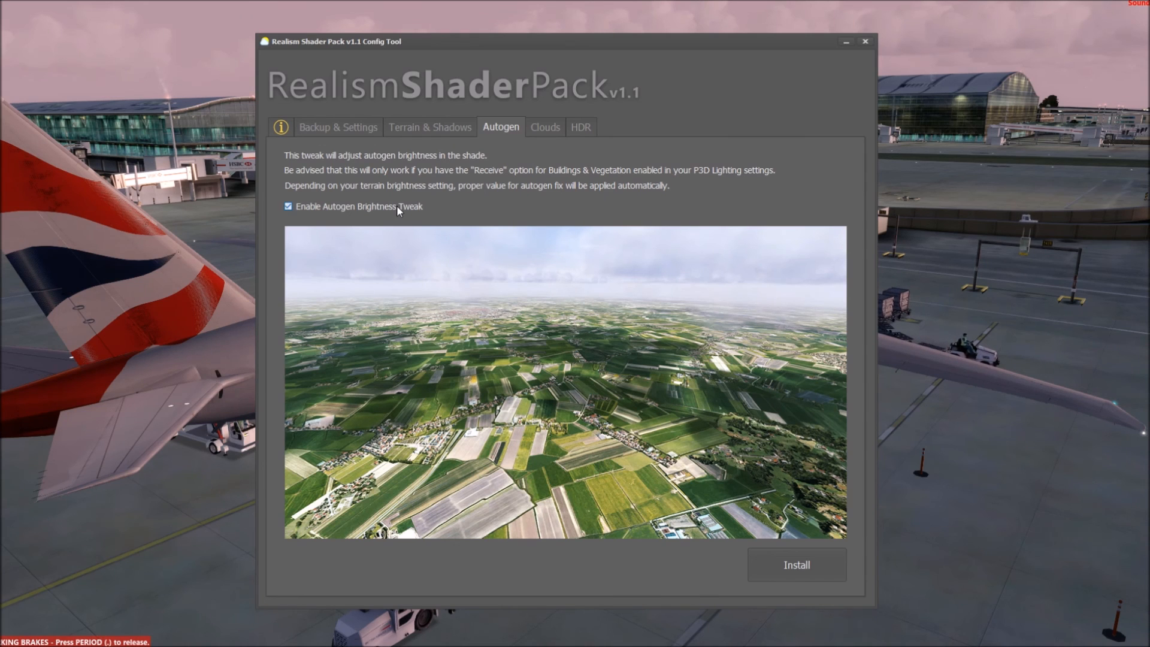
left_click(288, 206)
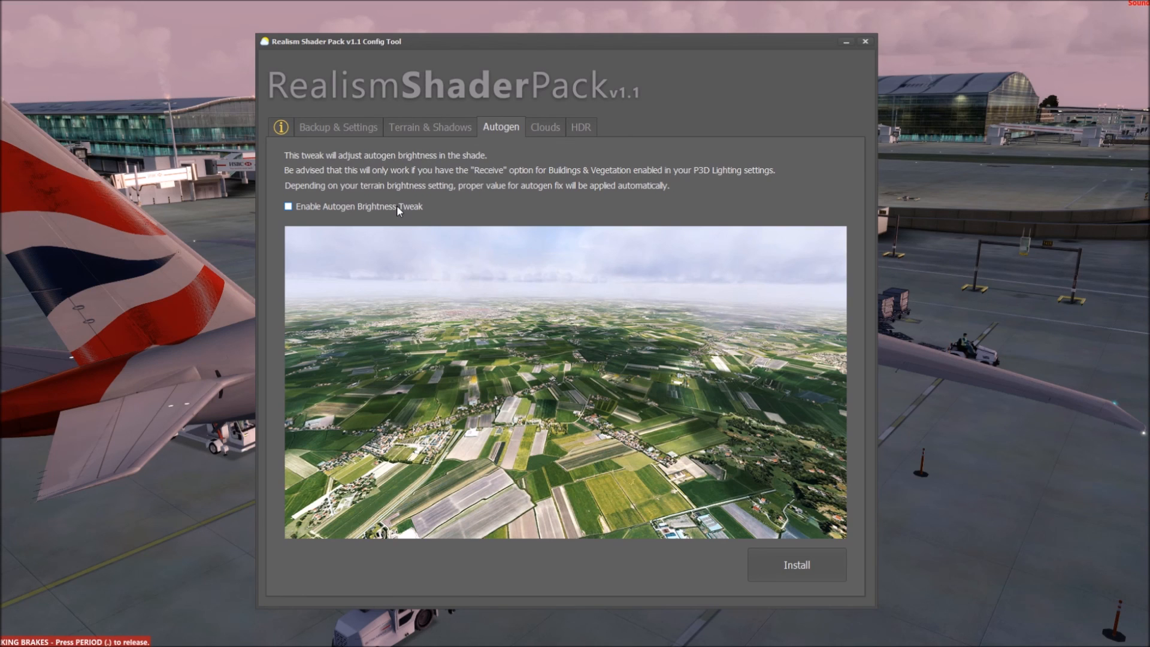
left_click(288, 206)
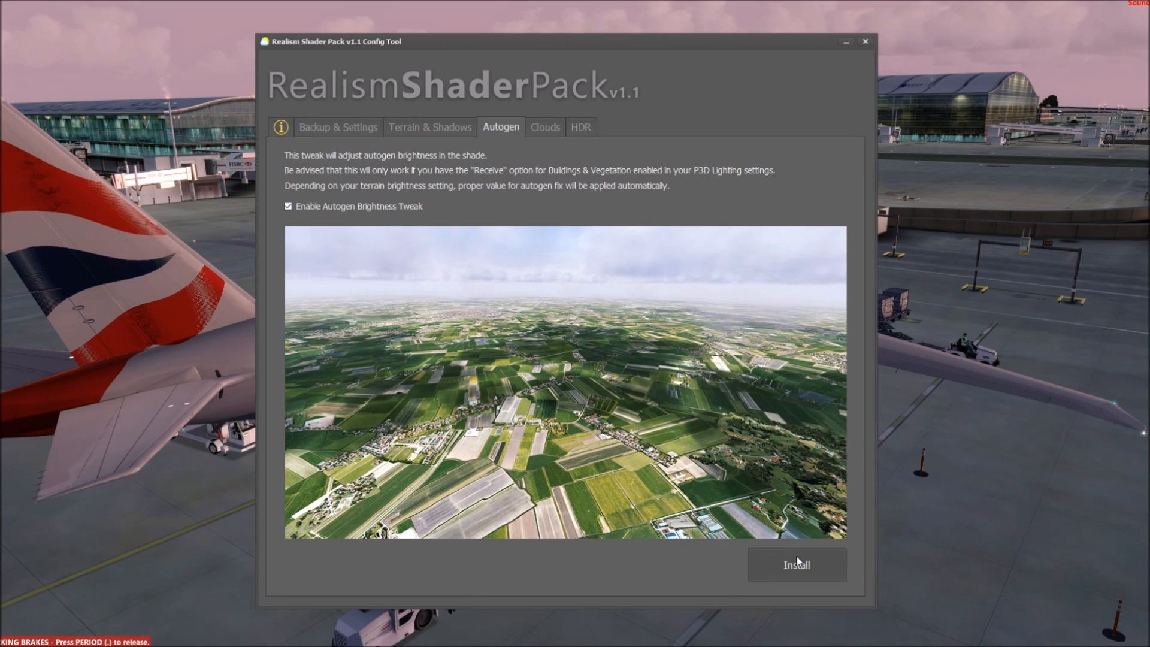
left_click(544, 126)
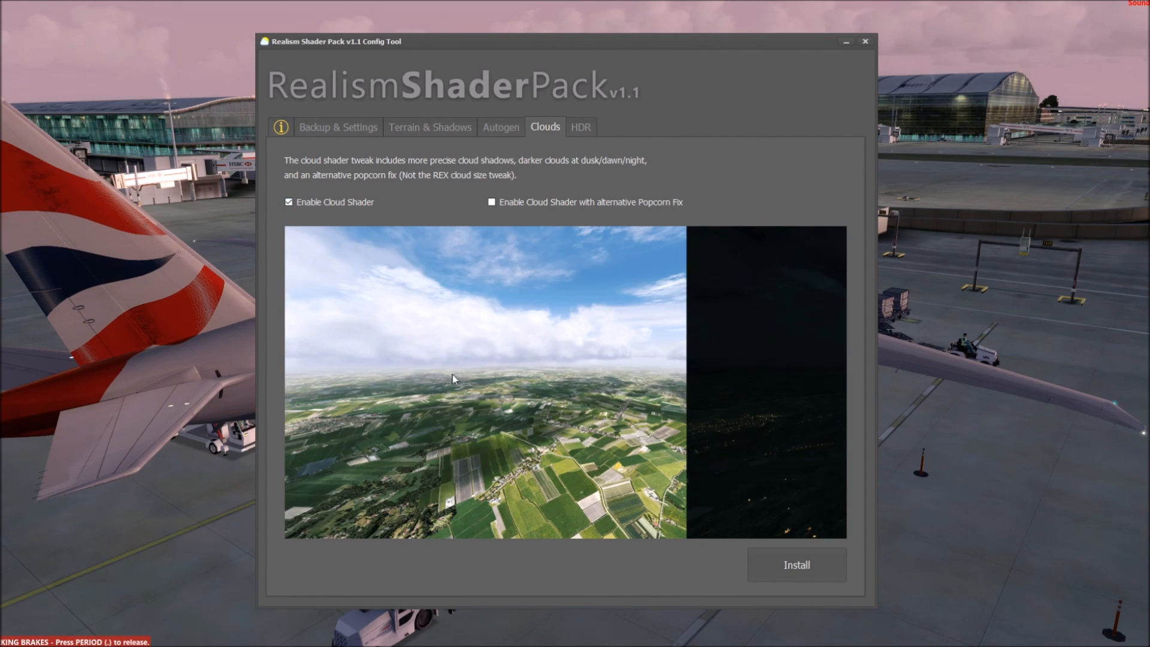
mouse_move(600, 347)
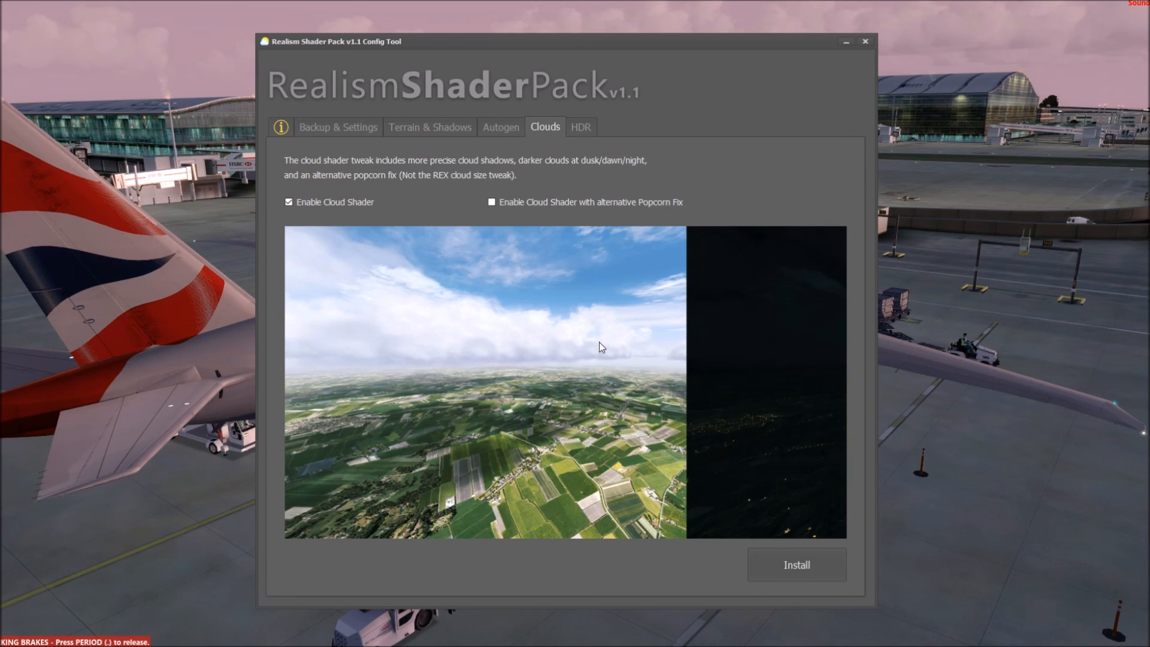
- Keep the cloud shader on without the popcorn fix and move to the HDR page
left_click(581, 126)
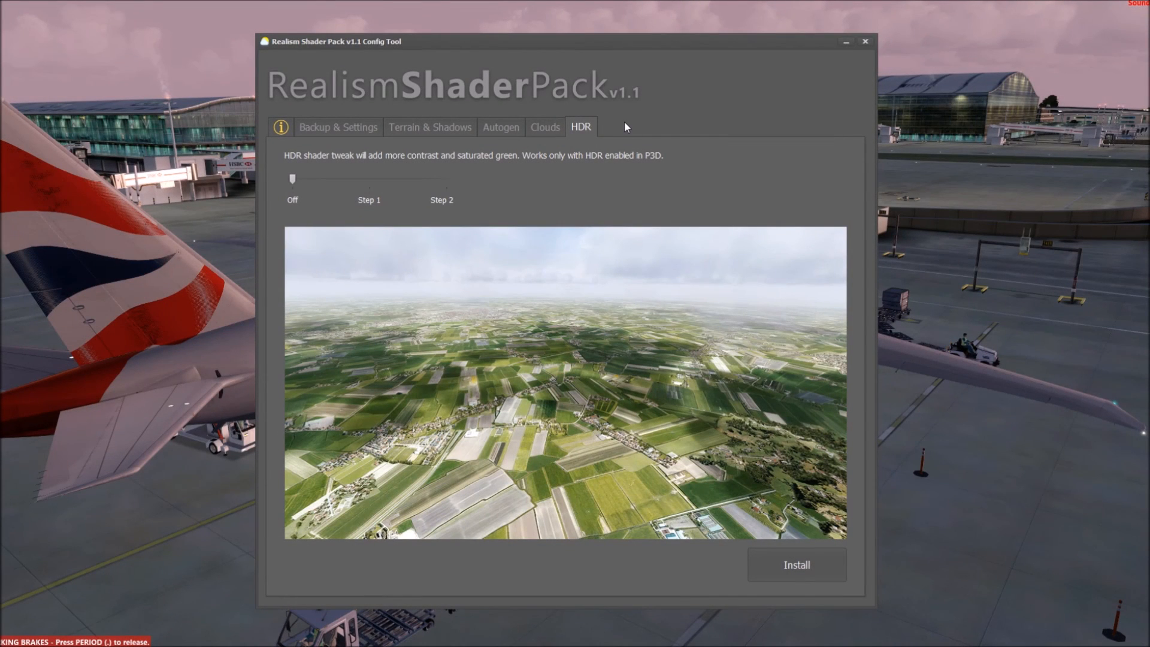
mouse_move(298, 201)
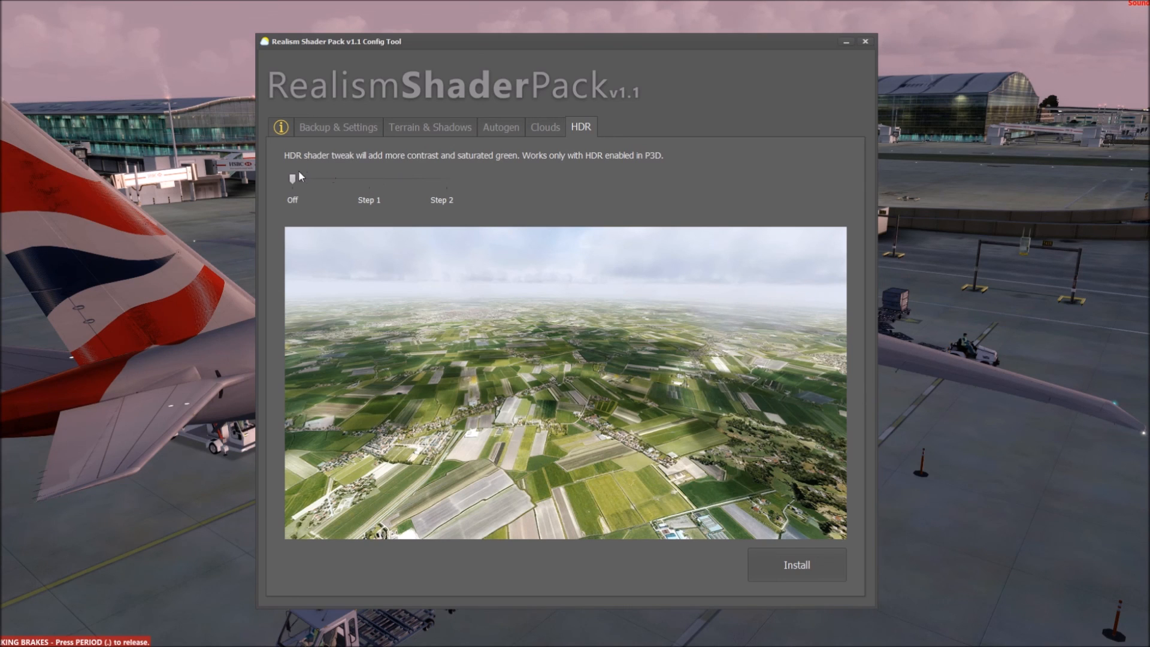
- Compare the HDR shader tweak at Step 2, Step 1 and Off, leaving it at Step 2
left_click_drag(293, 179, 446, 178)
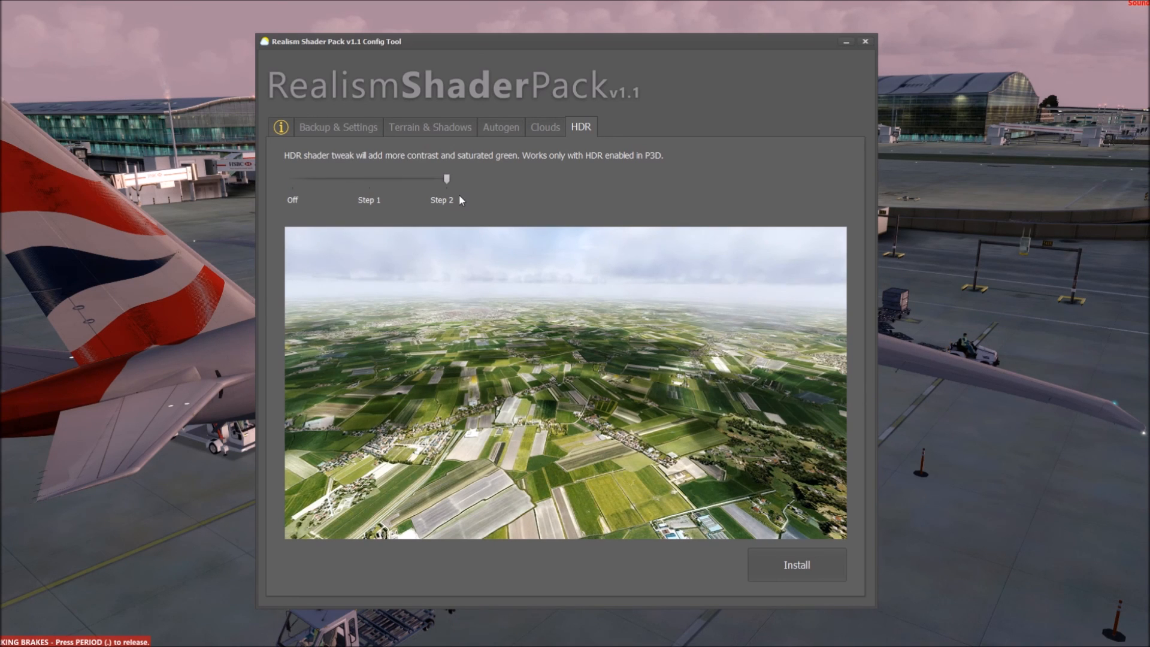
left_click_drag(446, 179, 369, 178)
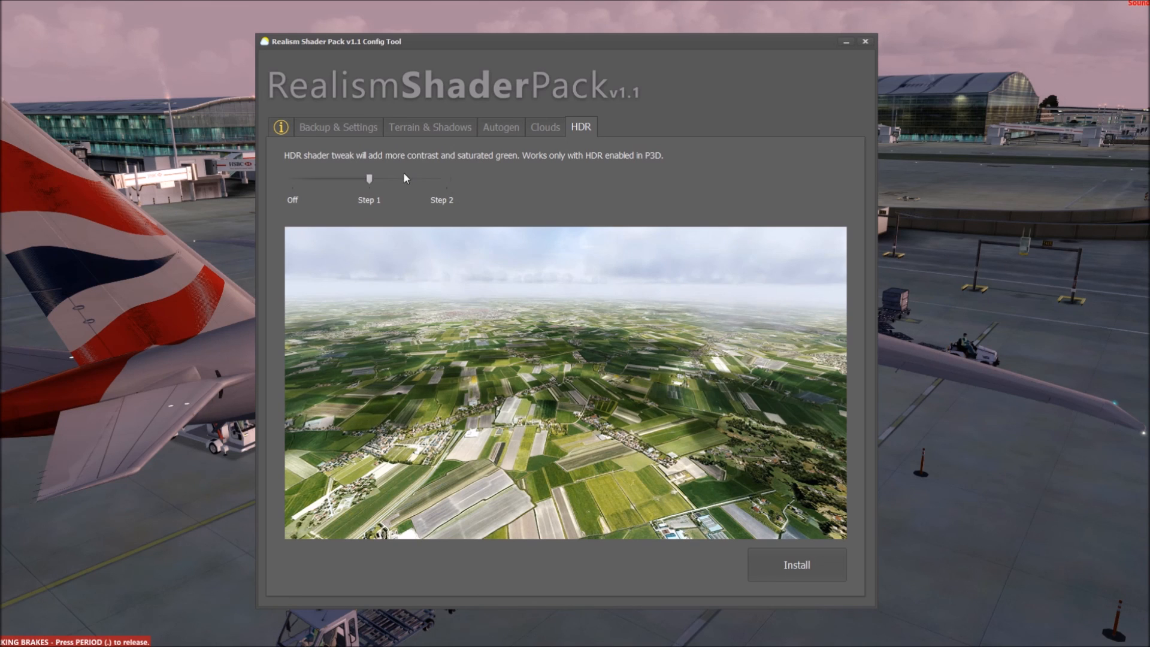
mouse_move(314, 181)
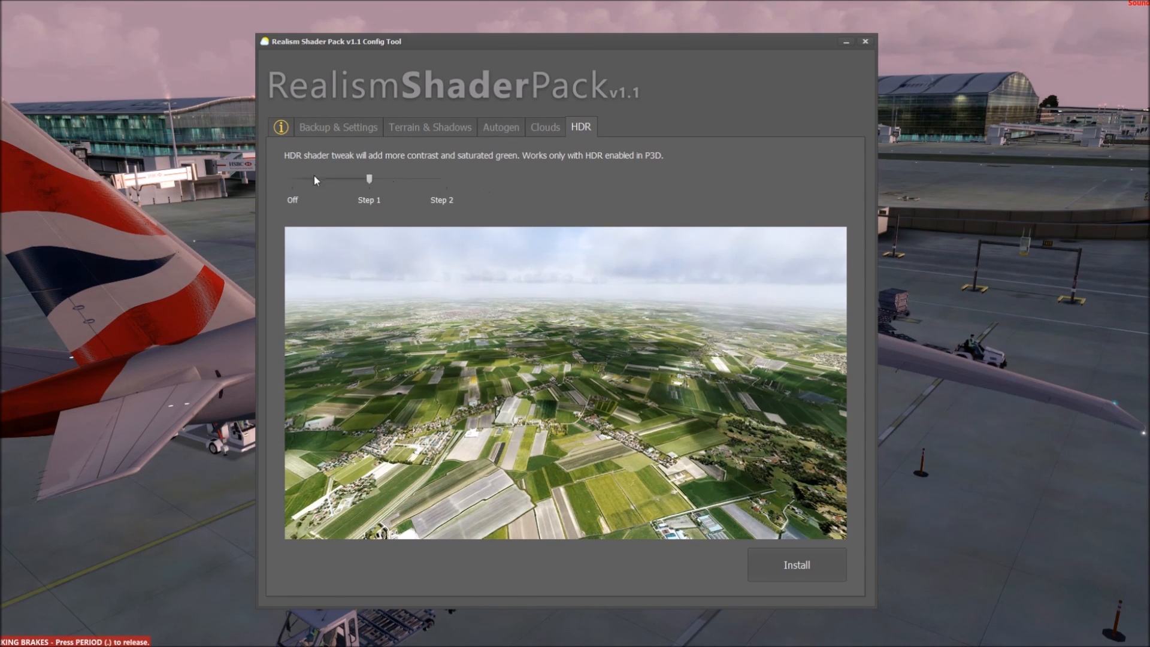
left_click_drag(369, 179, 292, 179)
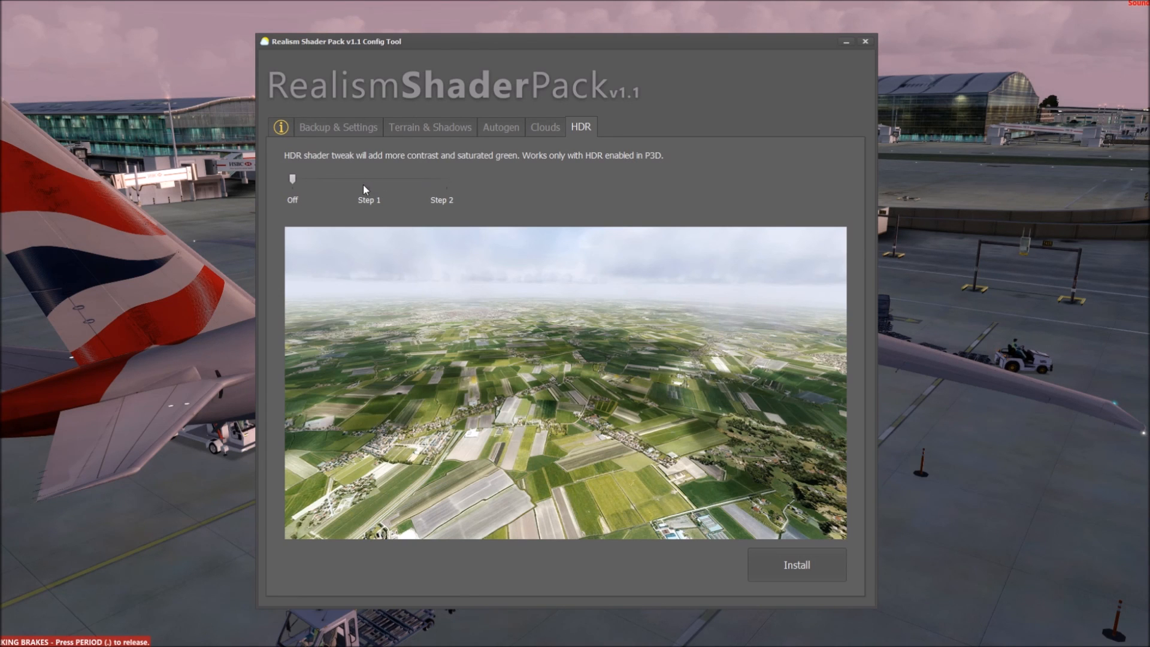
left_click_drag(292, 178, 444, 179)
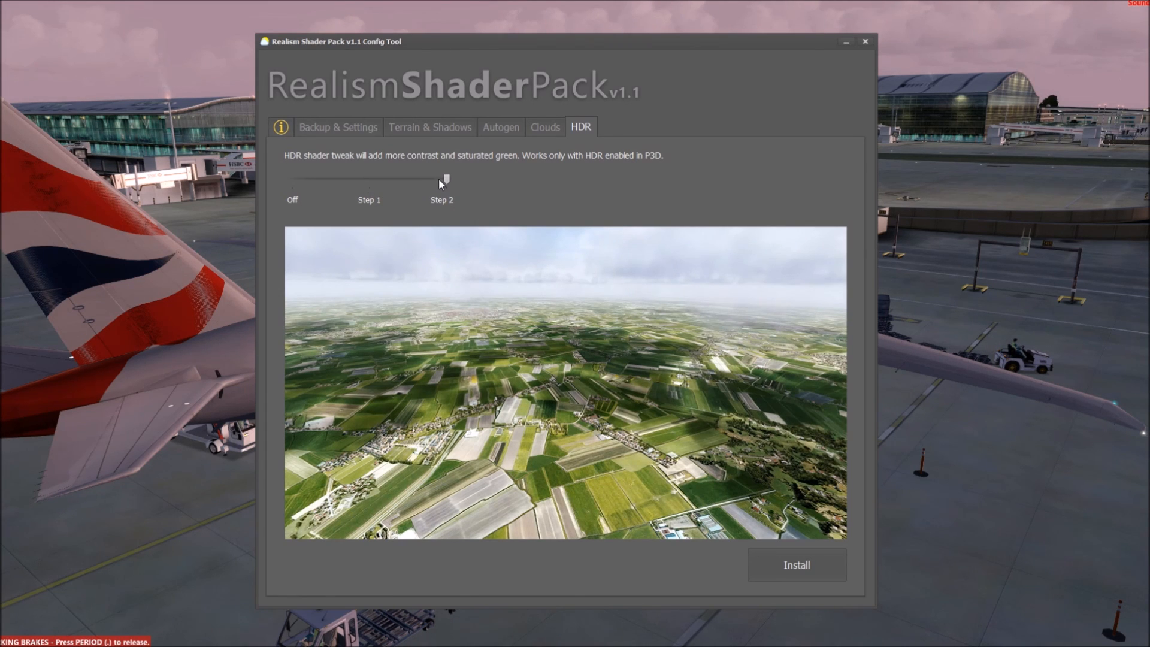